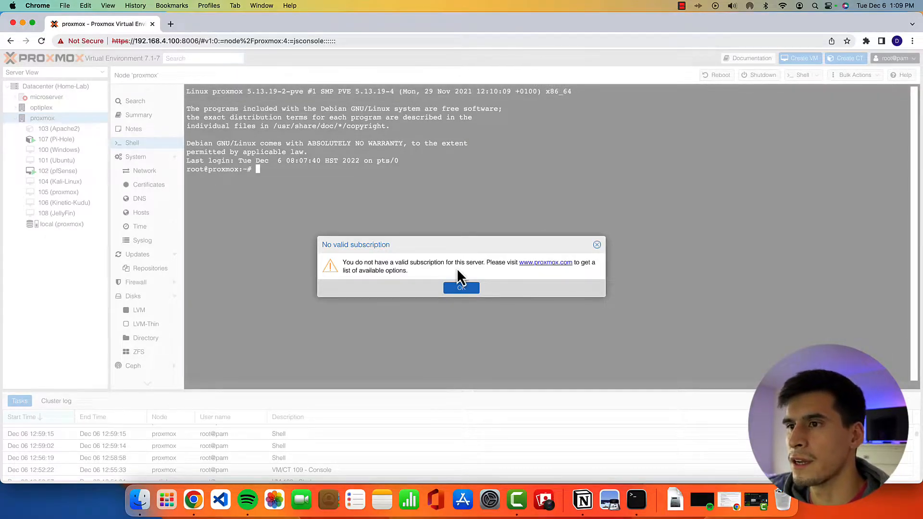
pyautogui.moveTo(321, 247)
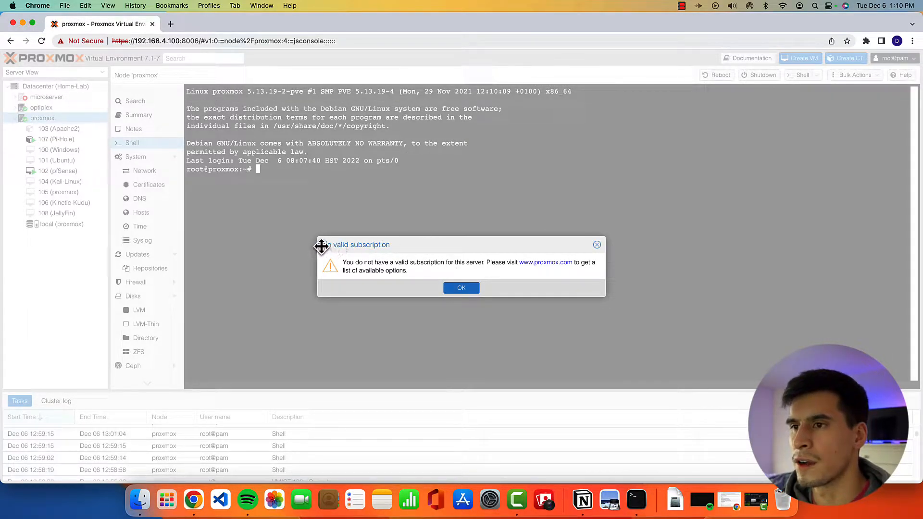
pyautogui.moveTo(622, 245)
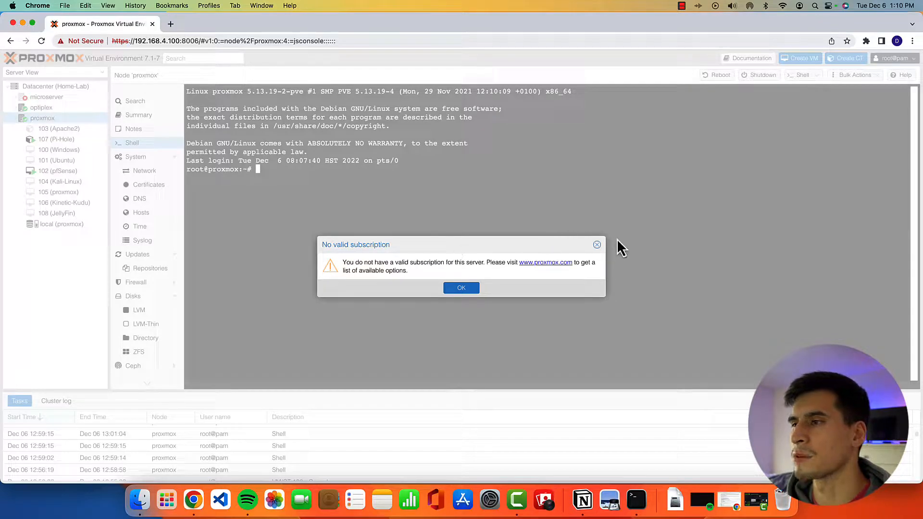
pyautogui.moveTo(461, 288)
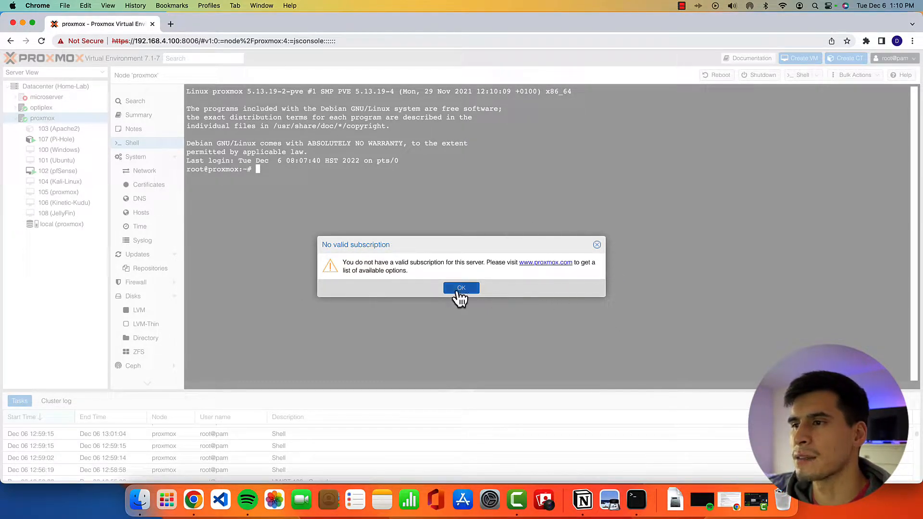
# Step: Dismiss the 'No valid subscription' notice to reach the node's root shell
pyautogui.click(461, 288)
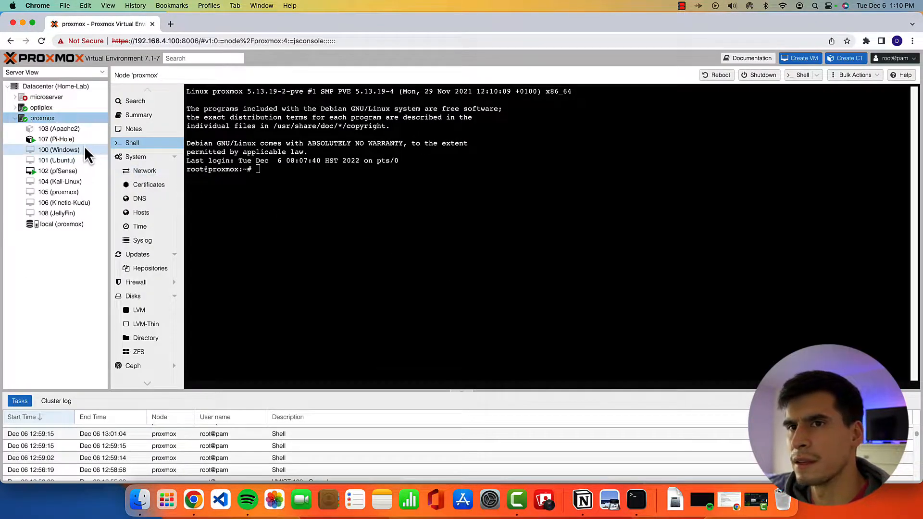
pyautogui.moveTo(261, 171)
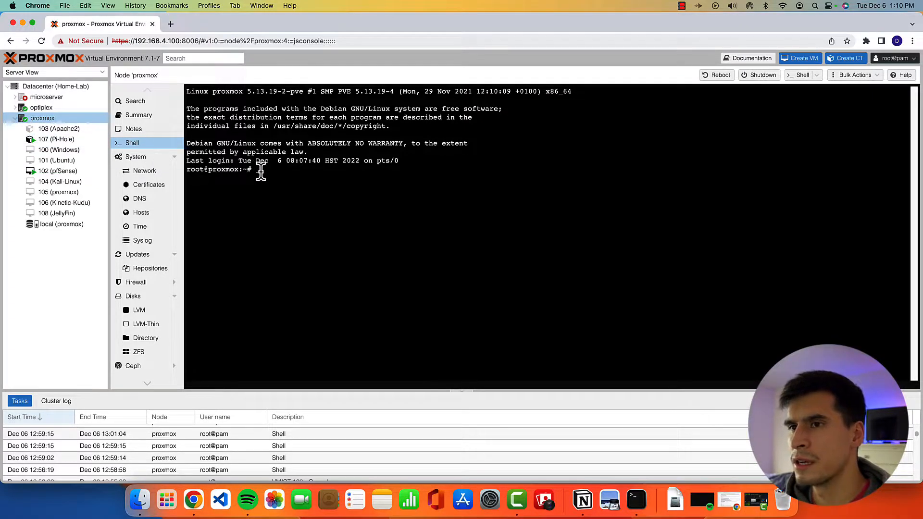
pyautogui.moveTo(148, 185)
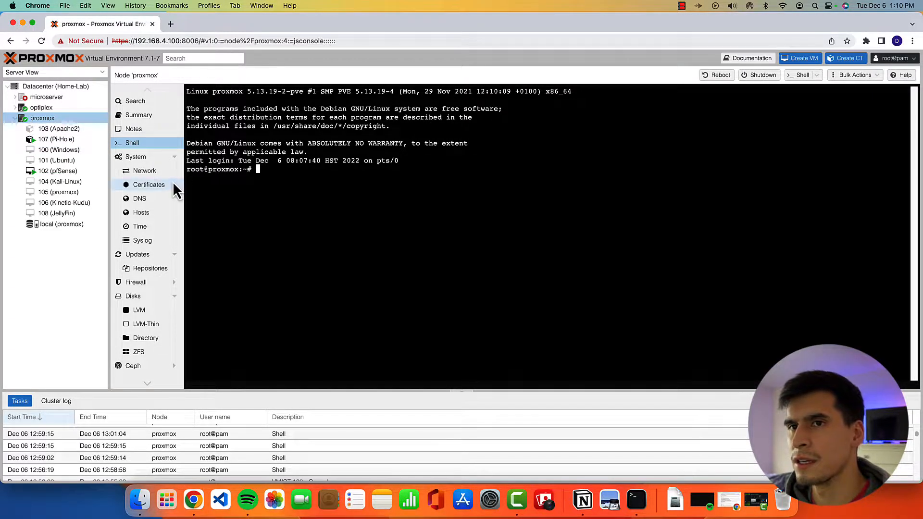
pyautogui.moveTo(294, 192)
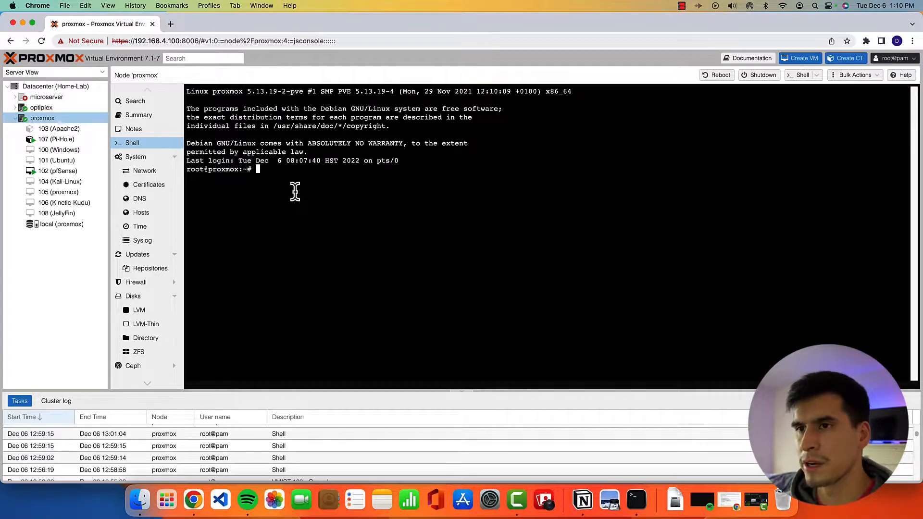
pyautogui.moveTo(405, 181)
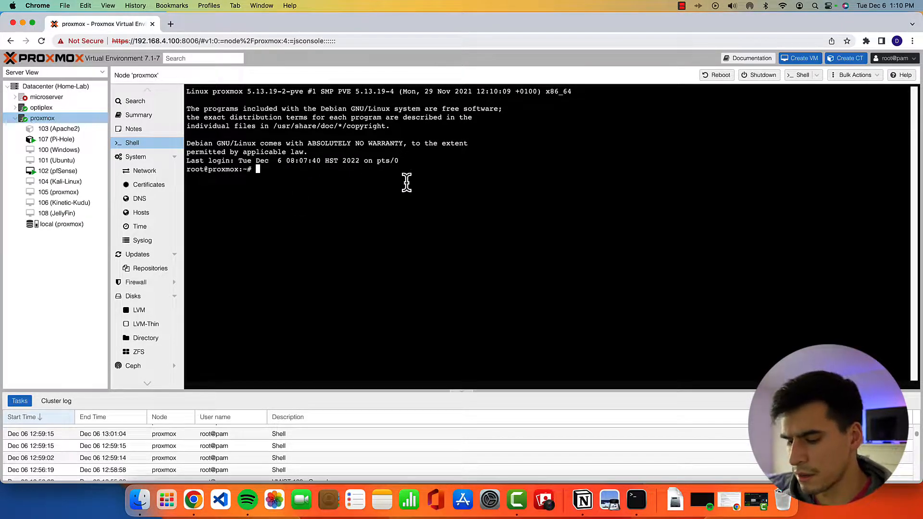
# Step: Run apt update in the shell, which fails with 401 Unauthorized on the enterprise repo
pyautogui.write('apt')
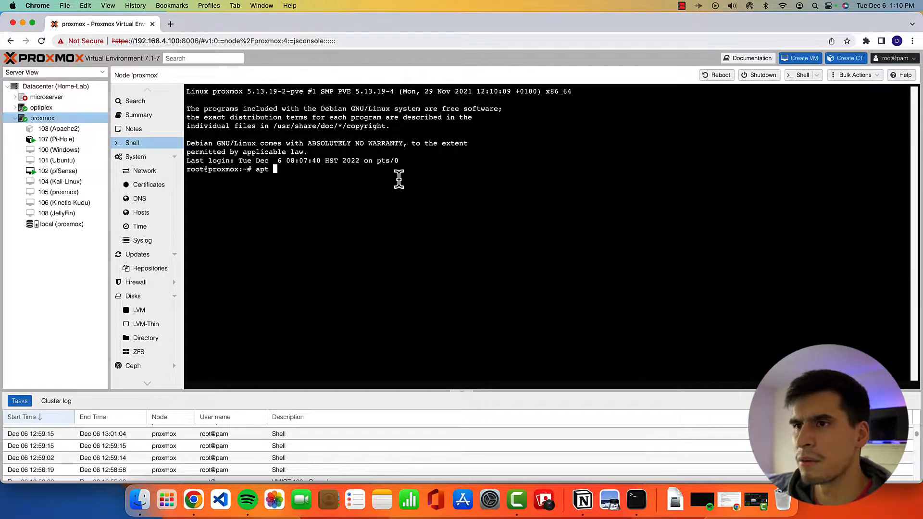
pyautogui.moveTo(463, 149)
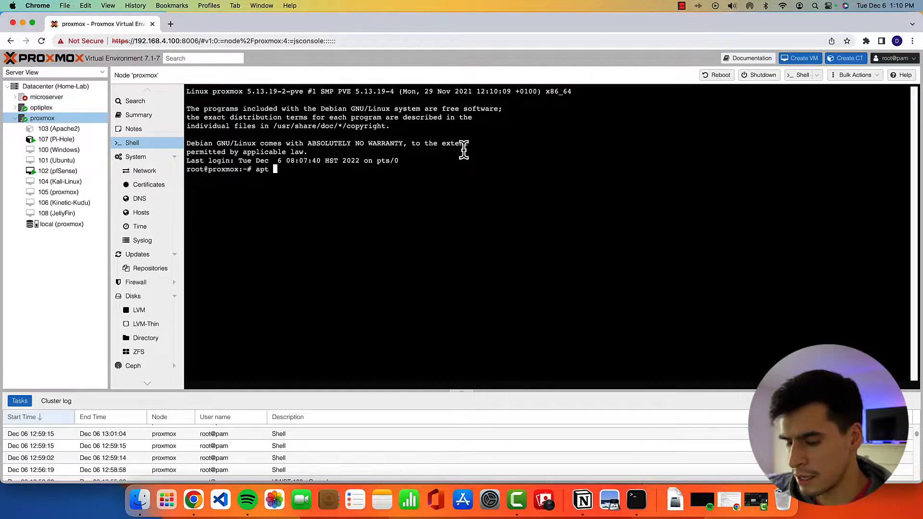
pyautogui.write('upd')
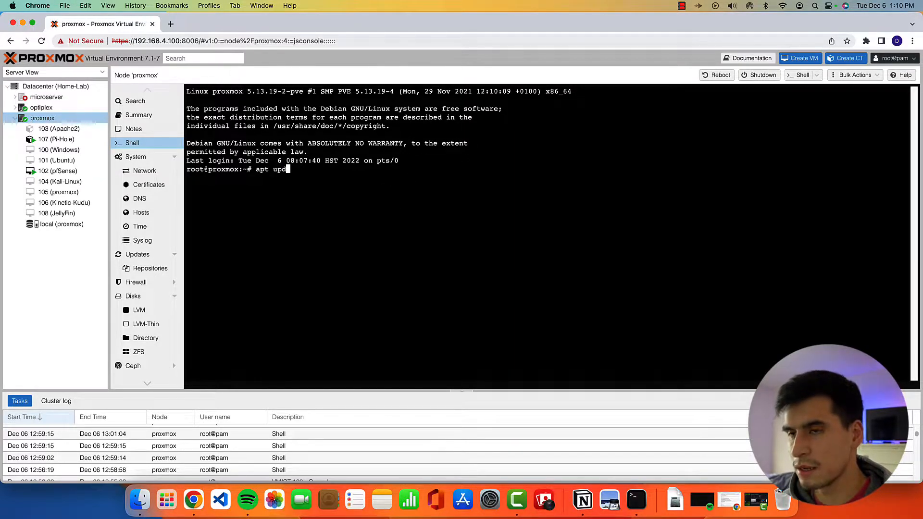
pyautogui.press('Return')
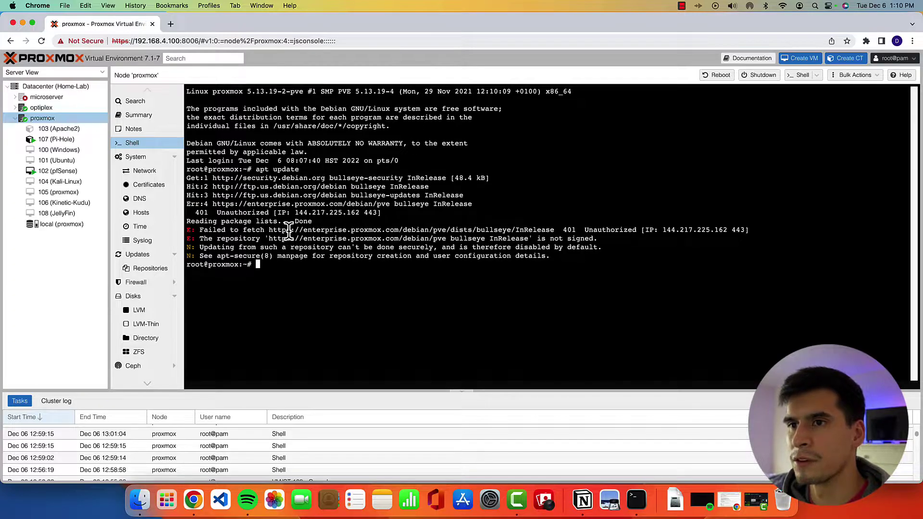
pyautogui.moveTo(212, 212)
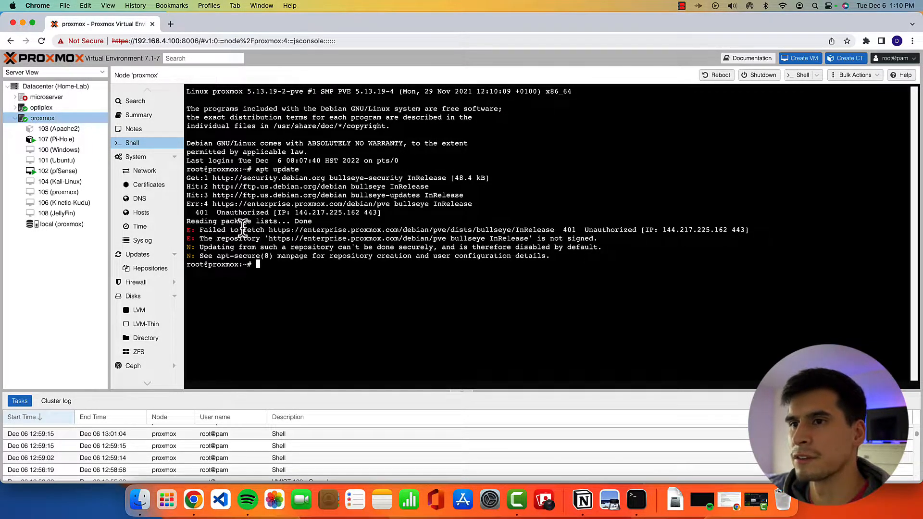
pyautogui.moveTo(366, 229)
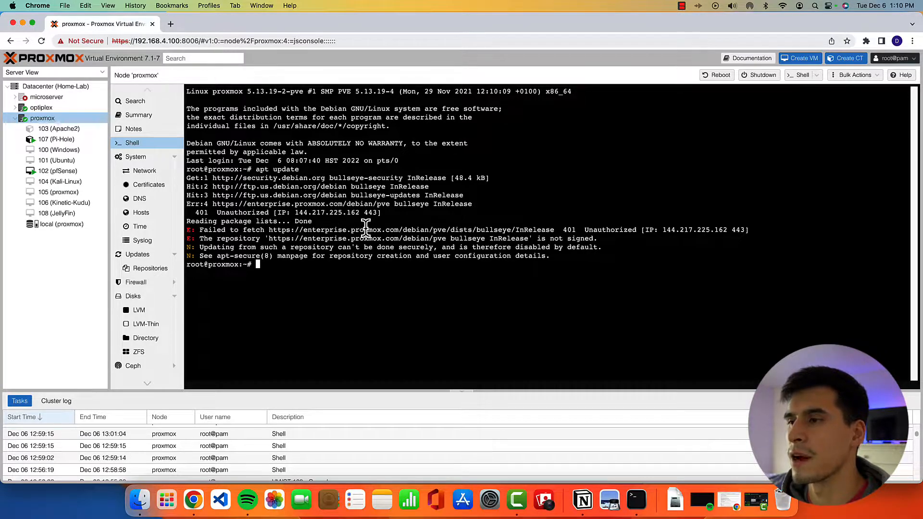
pyautogui.moveTo(399, 244)
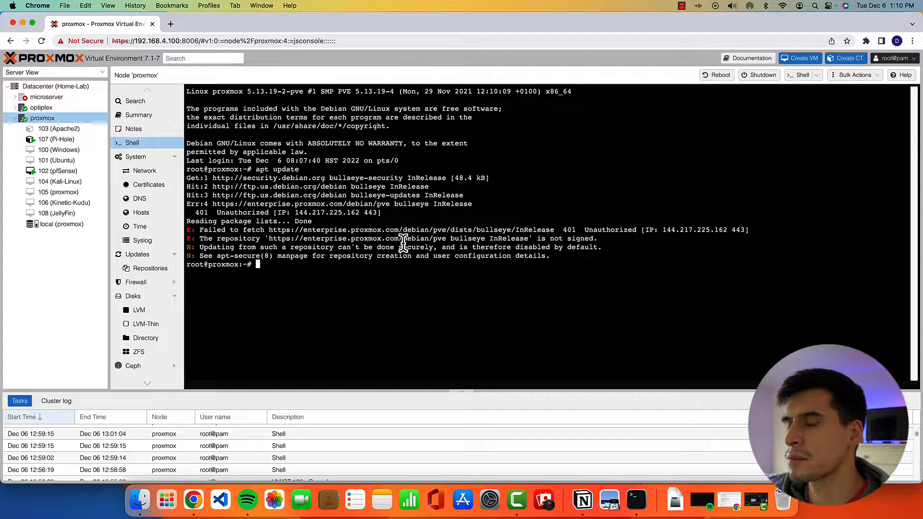
pyautogui.moveTo(406, 222)
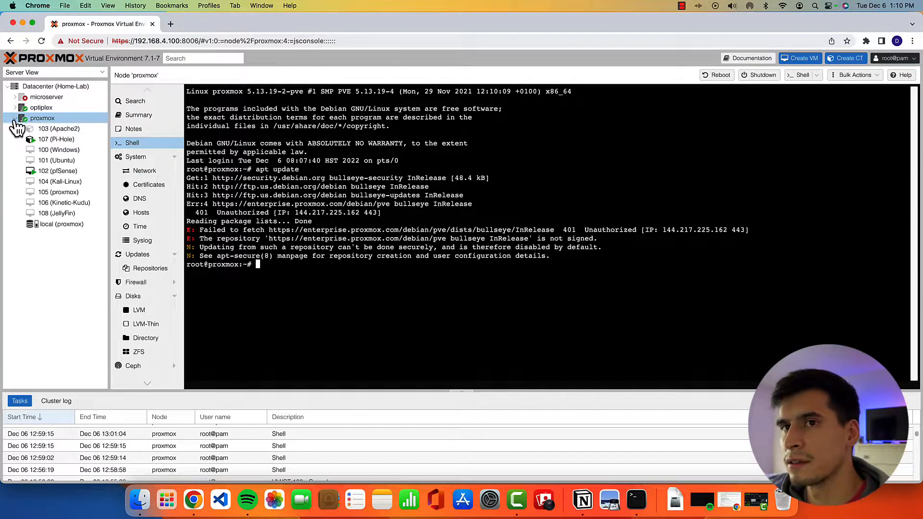
pyautogui.click(14, 117)
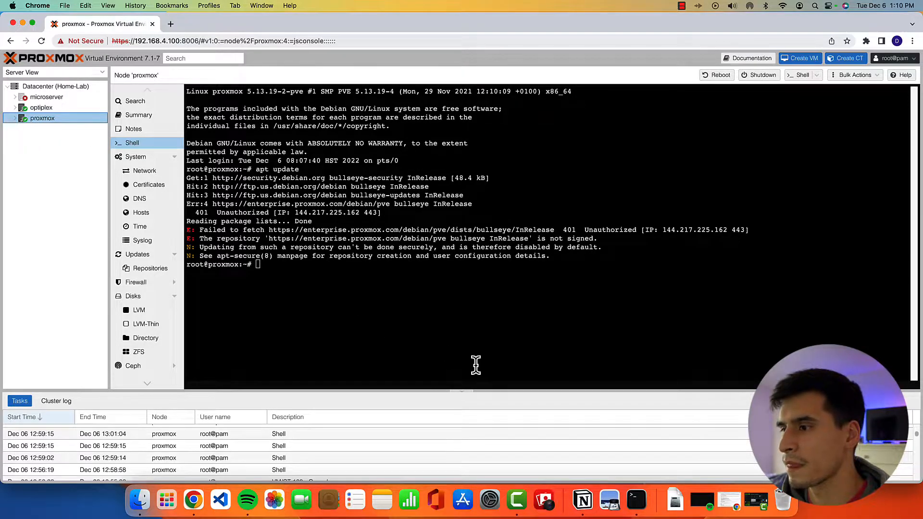
pyautogui.moveTo(484, 364)
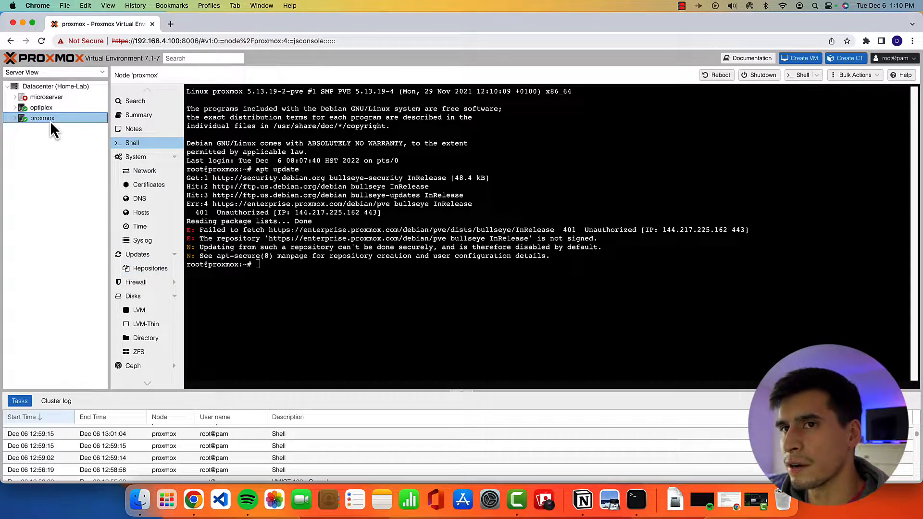
# Step: View the node's APT repositories, pick No-Subscription in the Add dialog, then cancel it
pyautogui.click(150, 269)
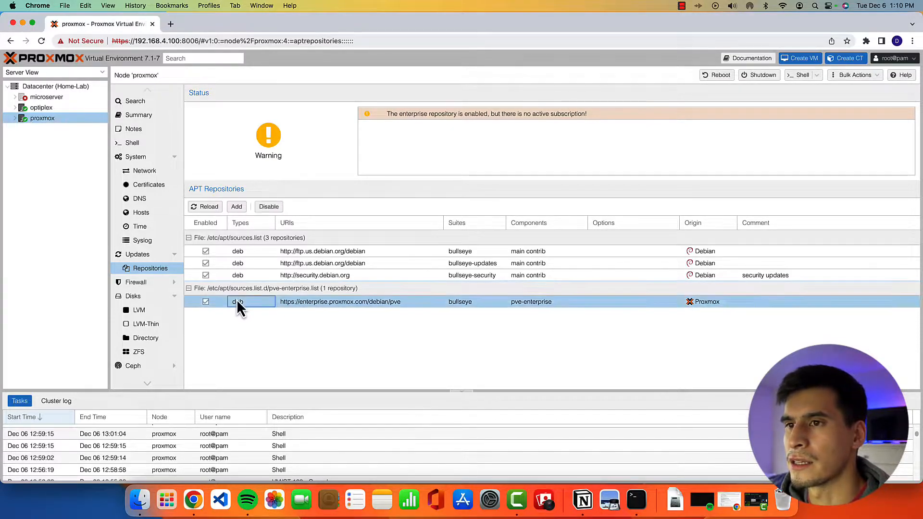
pyautogui.moveTo(277, 291)
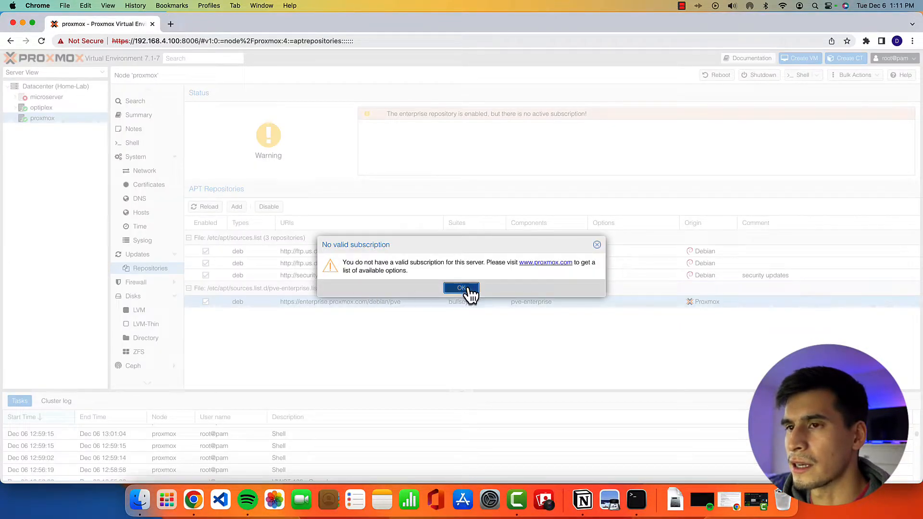
pyautogui.click(461, 288)
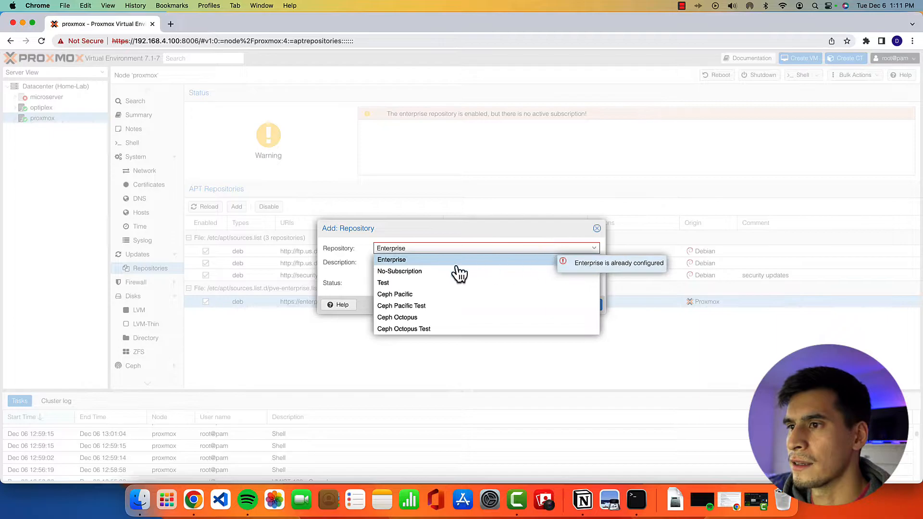
pyautogui.click(399, 271)
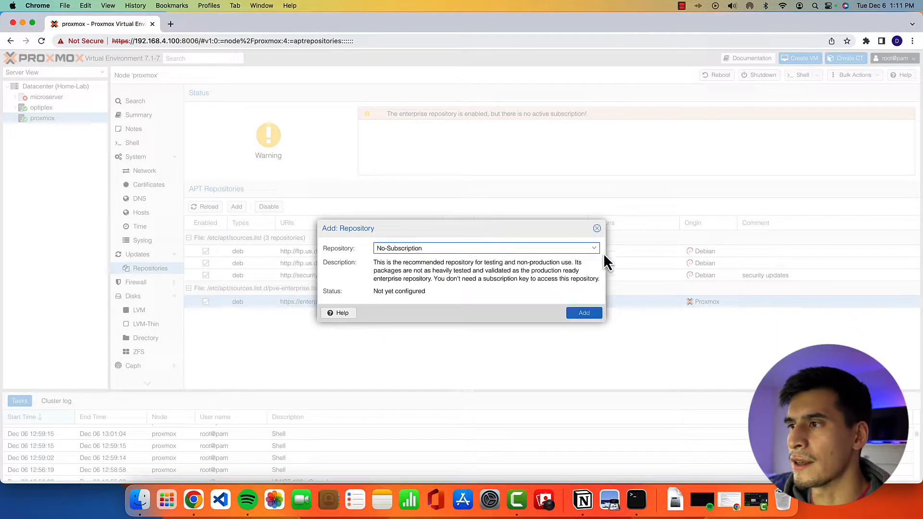
pyautogui.click(597, 228)
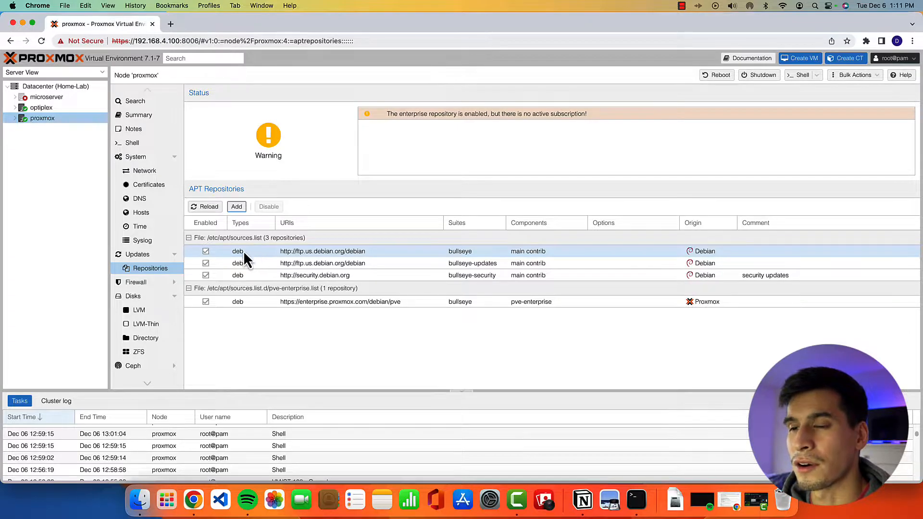
pyautogui.moveTo(148, 185)
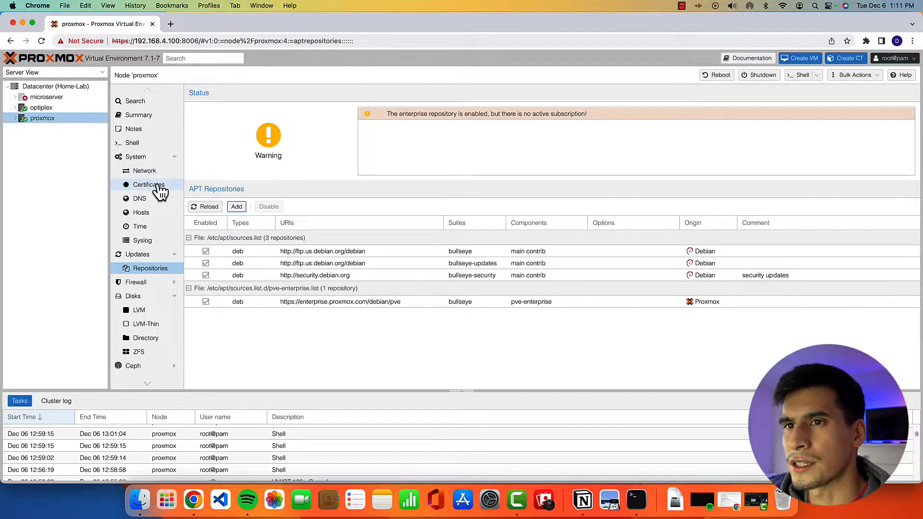
pyautogui.moveTo(146, 146)
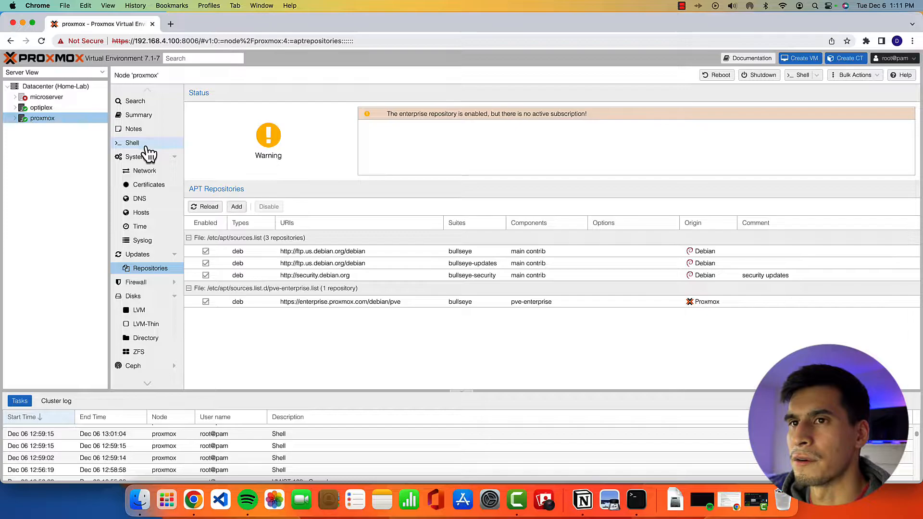
# Step: Return to the proxmox node's root shell console
pyautogui.click(131, 142)
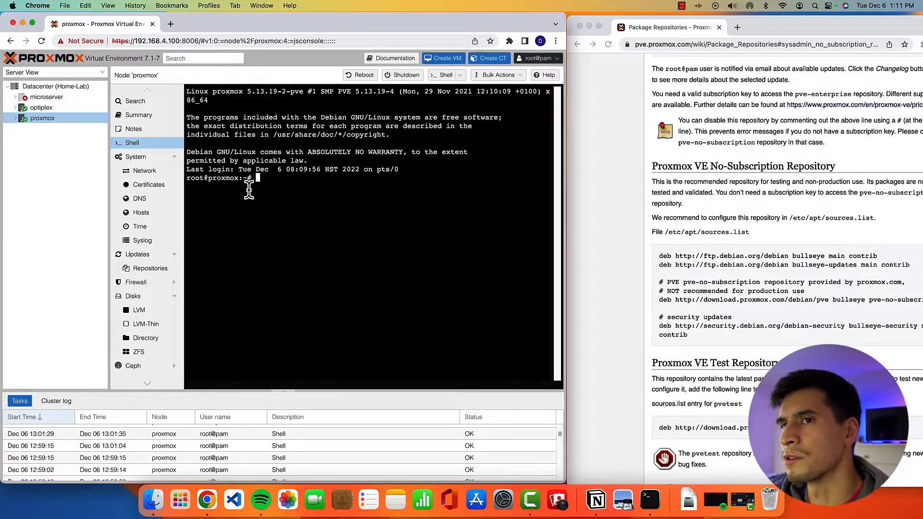
pyautogui.moveTo(267, 180)
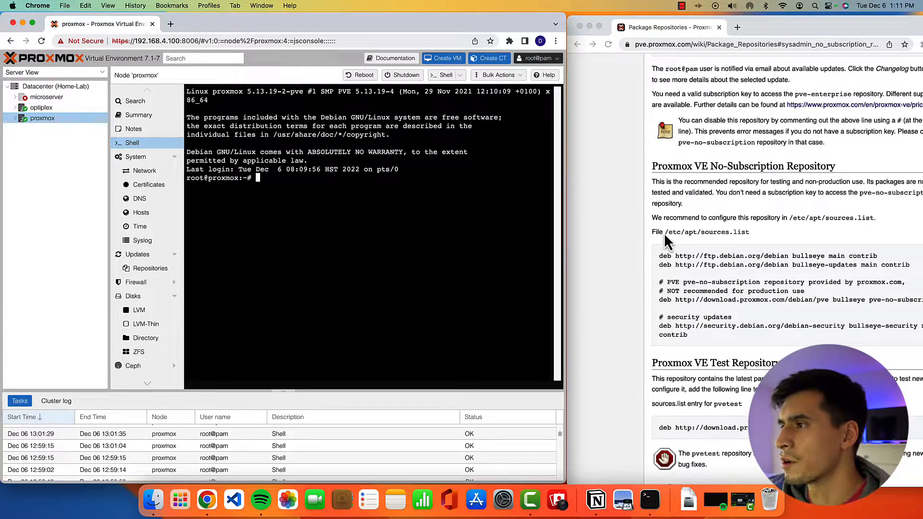
pyautogui.moveTo(721, 241)
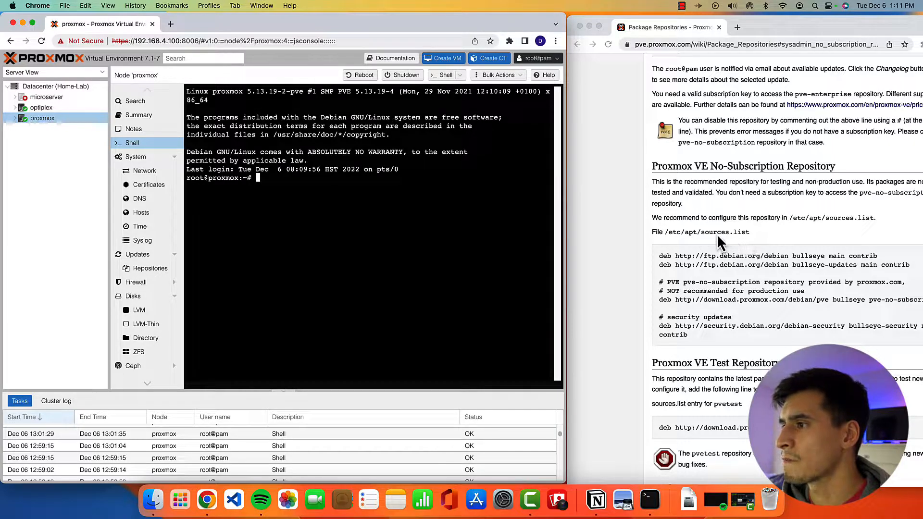
pyautogui.moveTo(774, 305)
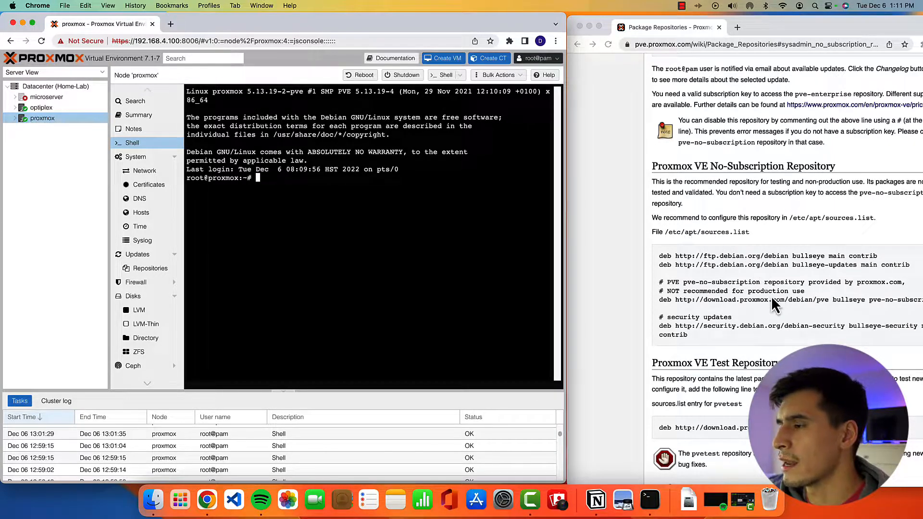
pyautogui.moveTo(740, 306)
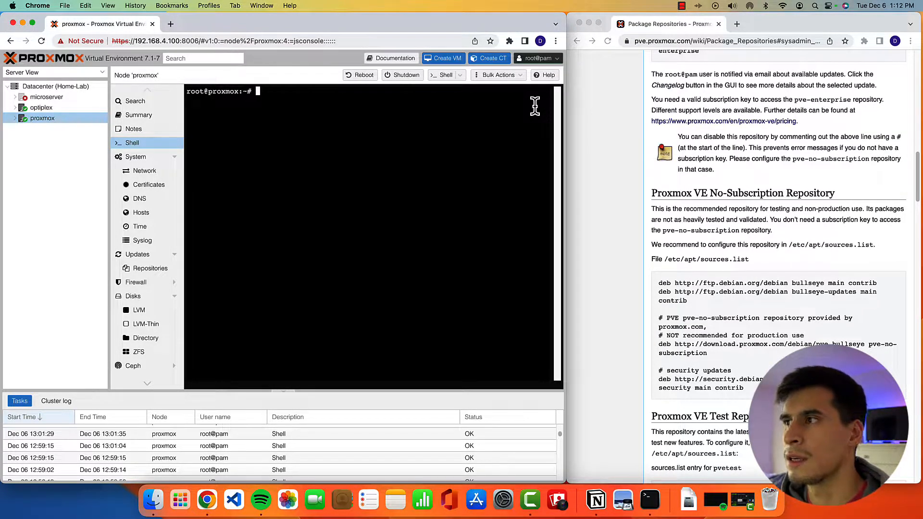
# Step: Add the pve-no-subscription repository lines to /etc/apt/sources.list in nano and save
pyautogui.write('nano')
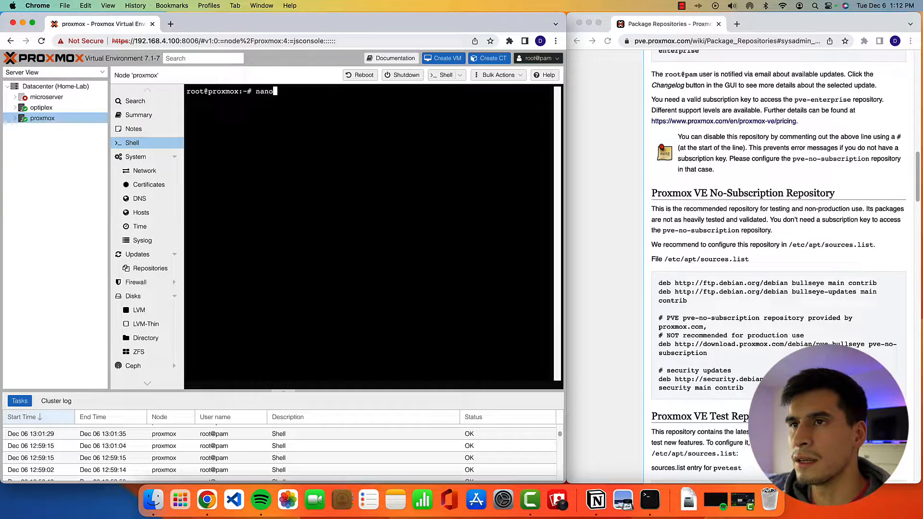
pyautogui.write('etc.')
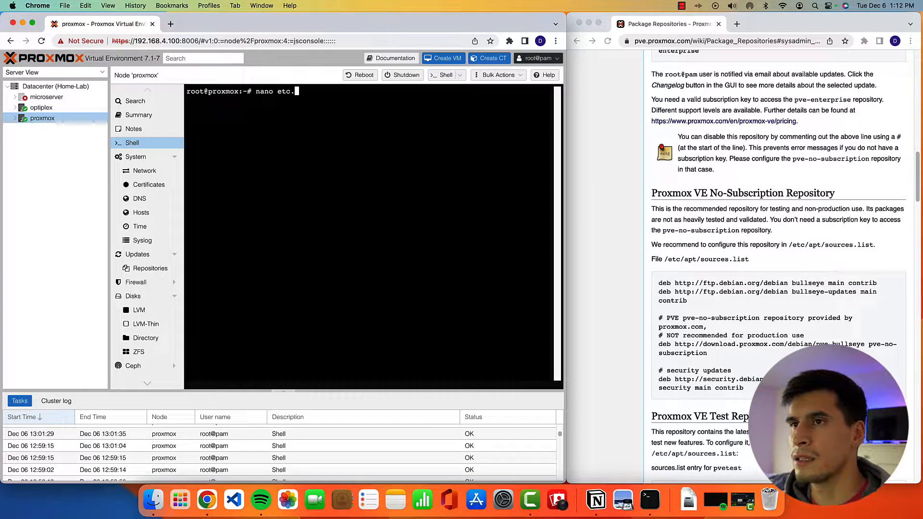
pyautogui.press('Backspace')
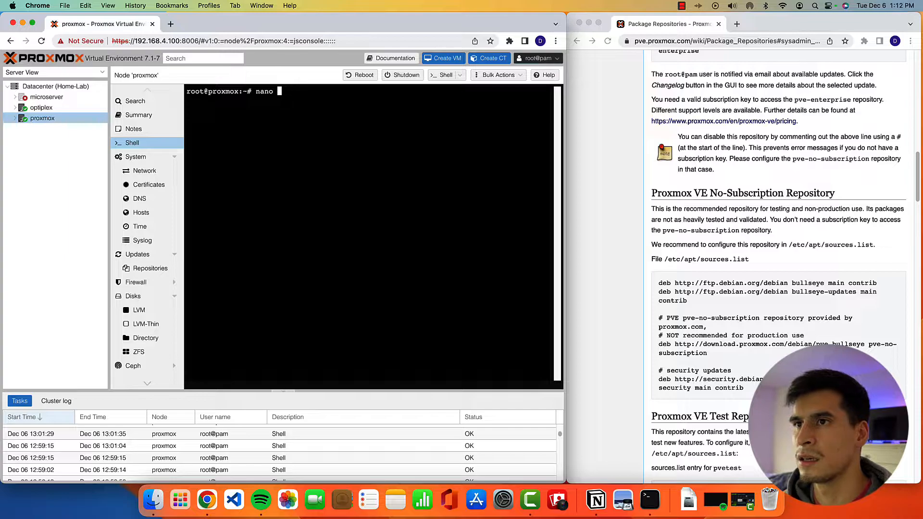
pyautogui.write('/etc/apt')
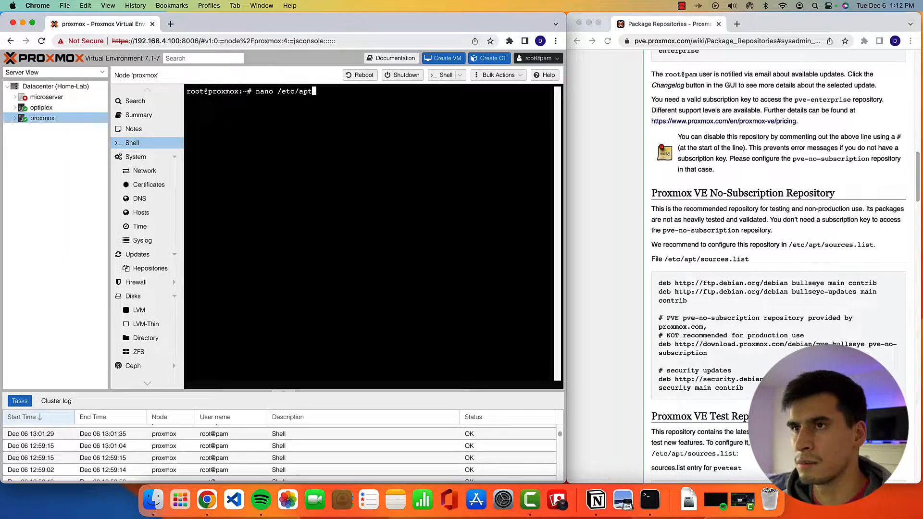
pyautogui.write('sources.l')
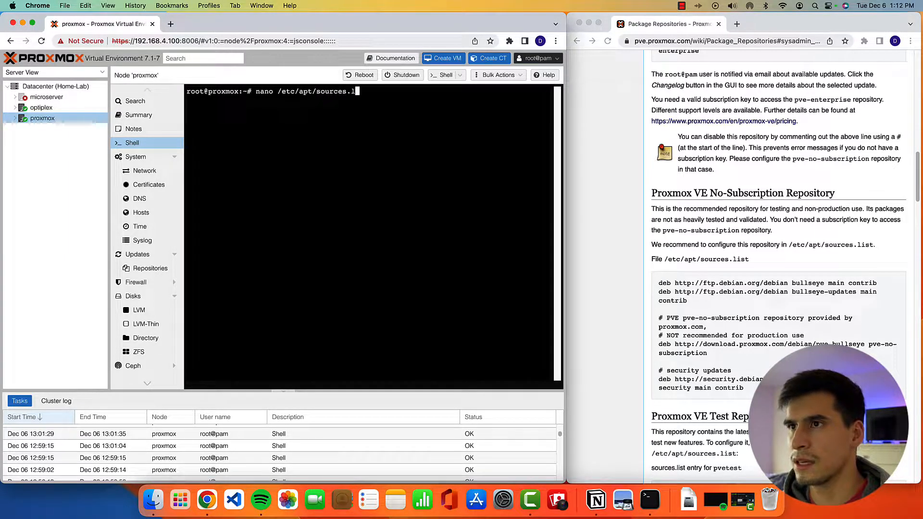
pyautogui.press('Return')
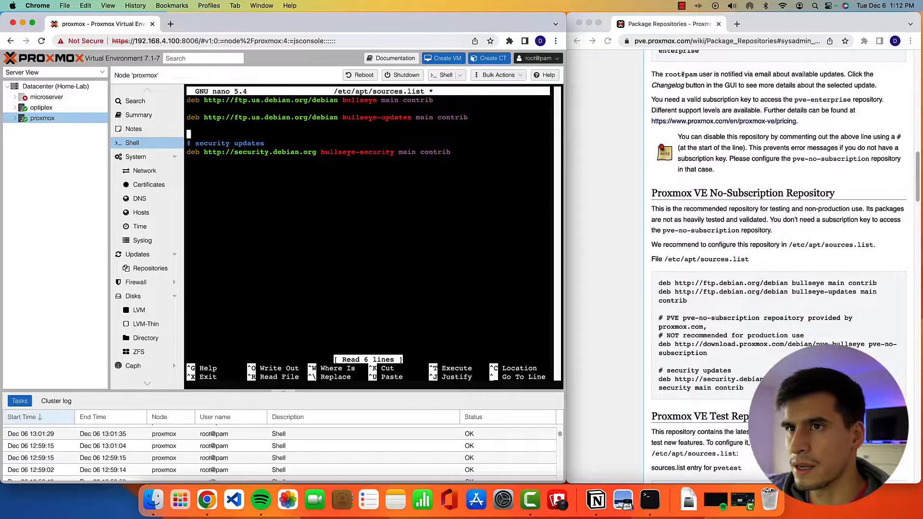
pyautogui.moveTo(715, 350)
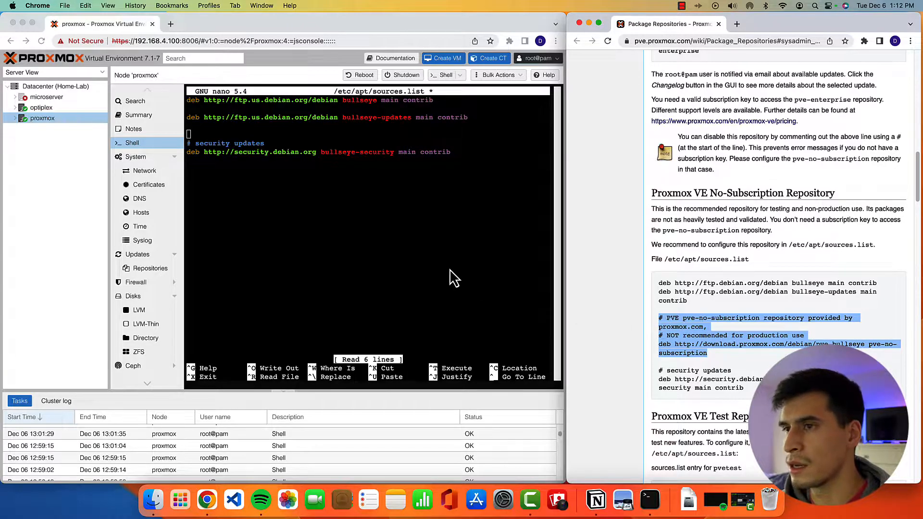
pyautogui.press('ctrl+u')
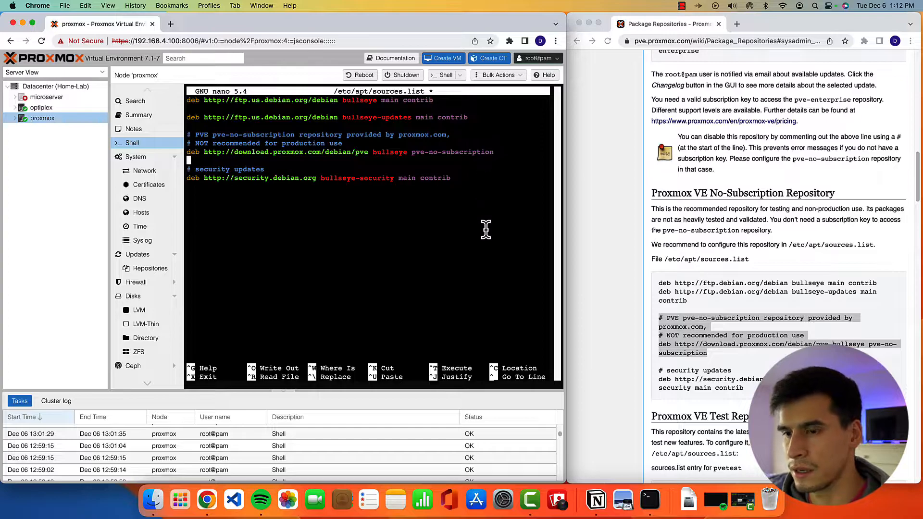
pyautogui.moveTo(467, 249)
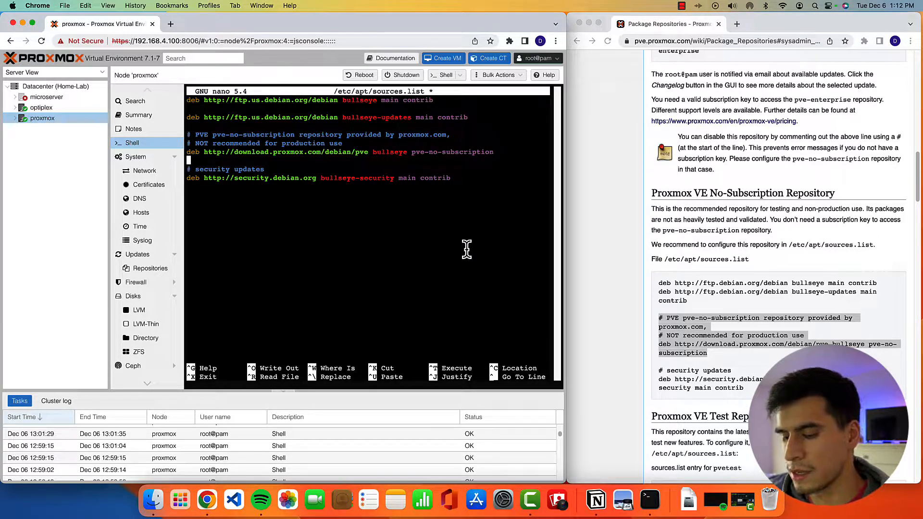
pyautogui.press('ctrl+o')
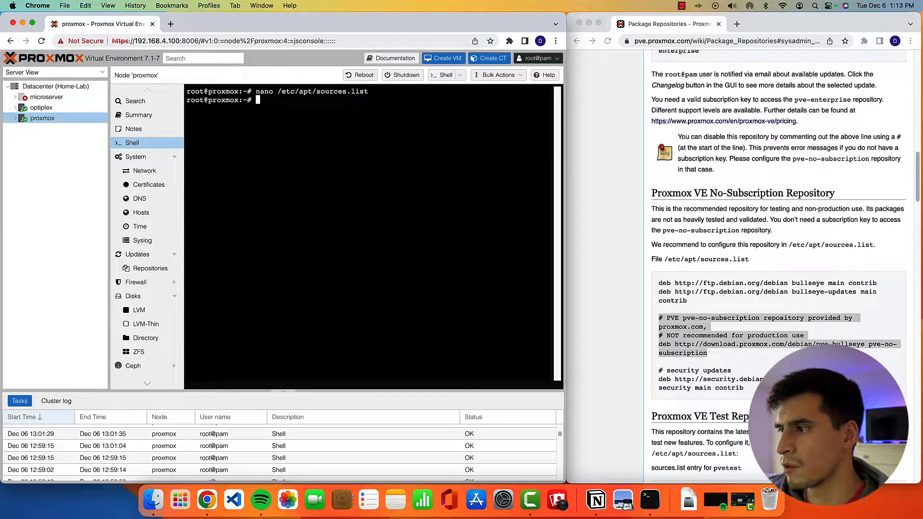
pyautogui.moveTo(479, 259)
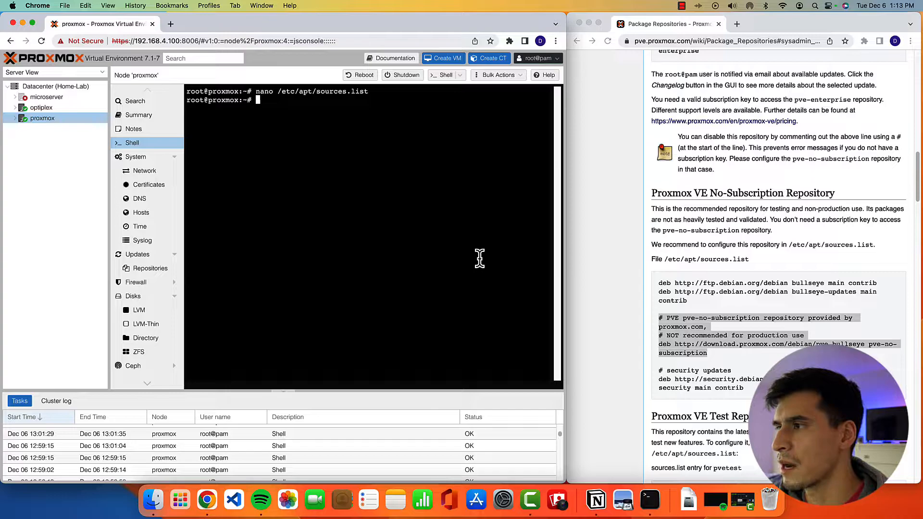
pyautogui.moveTo(327, 167)
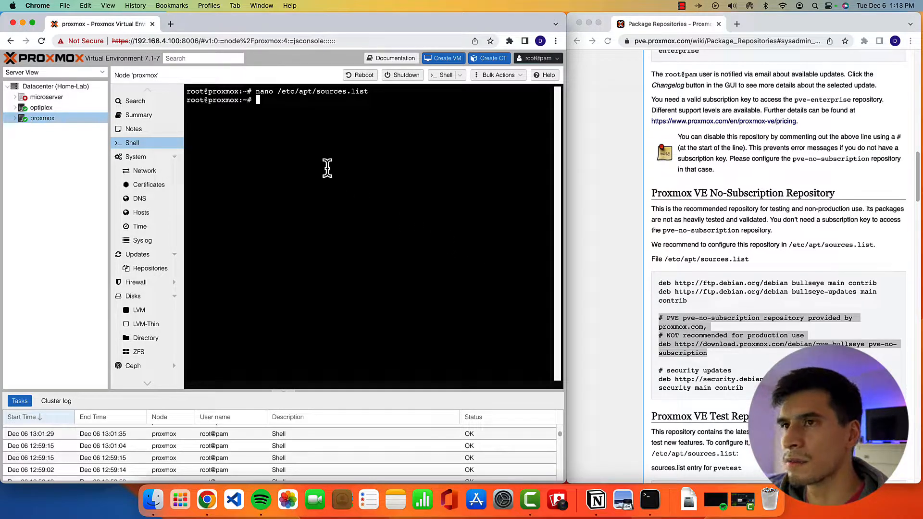
pyautogui.moveTo(244, 333)
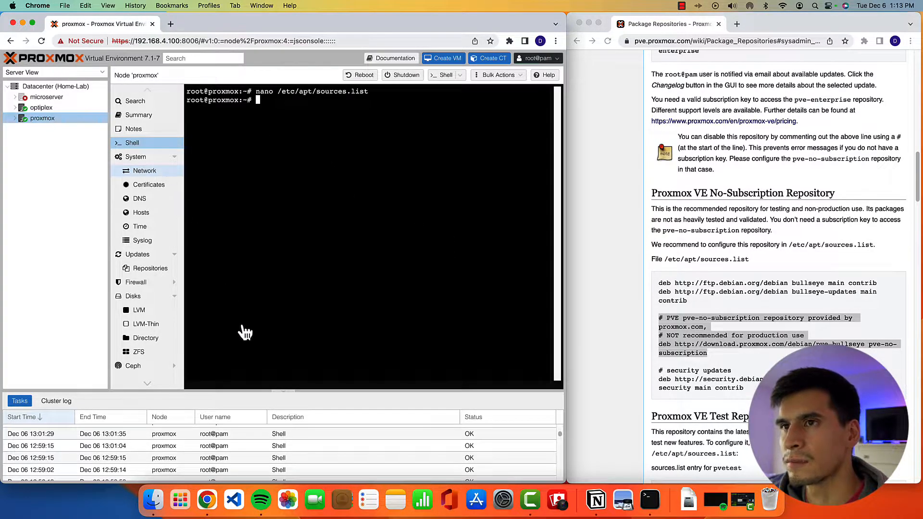
# Step: Check the repositories page now listing pve-no-subscription alongside pve-enterprise
pyautogui.click(151, 269)
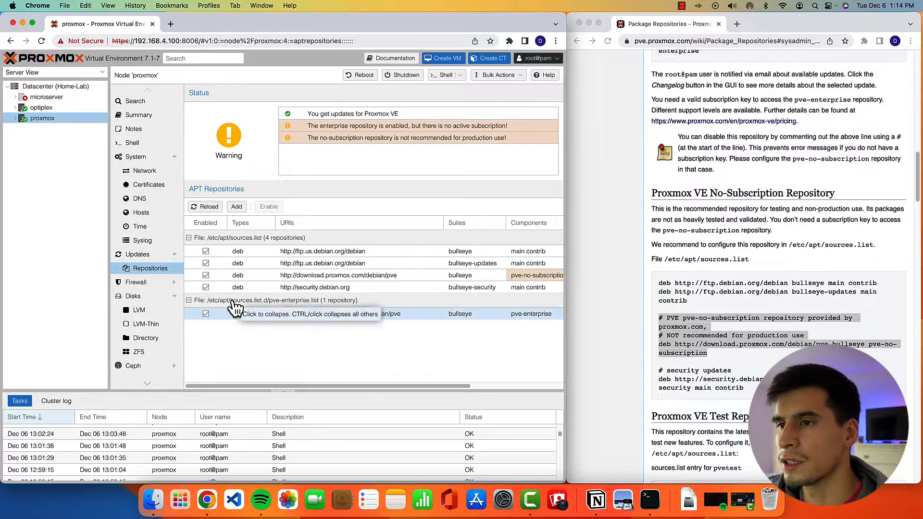
pyautogui.click(189, 300)
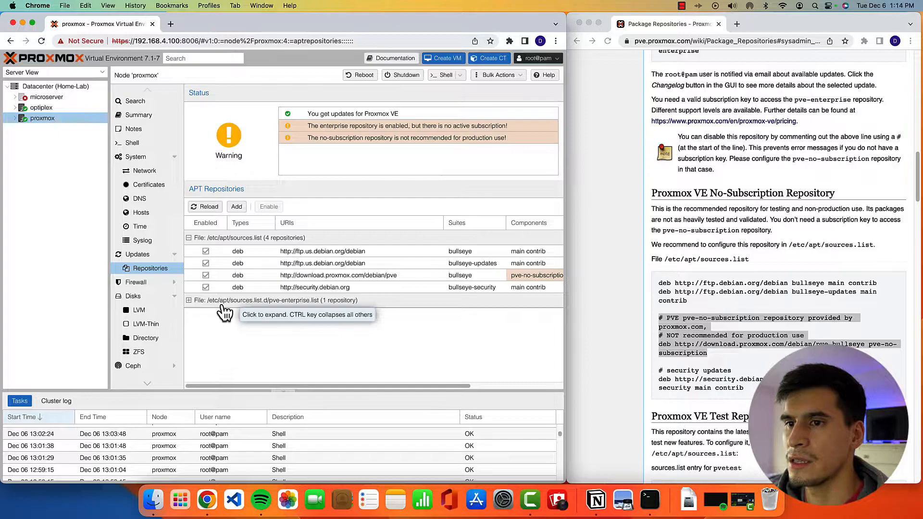
pyautogui.moveTo(259, 311)
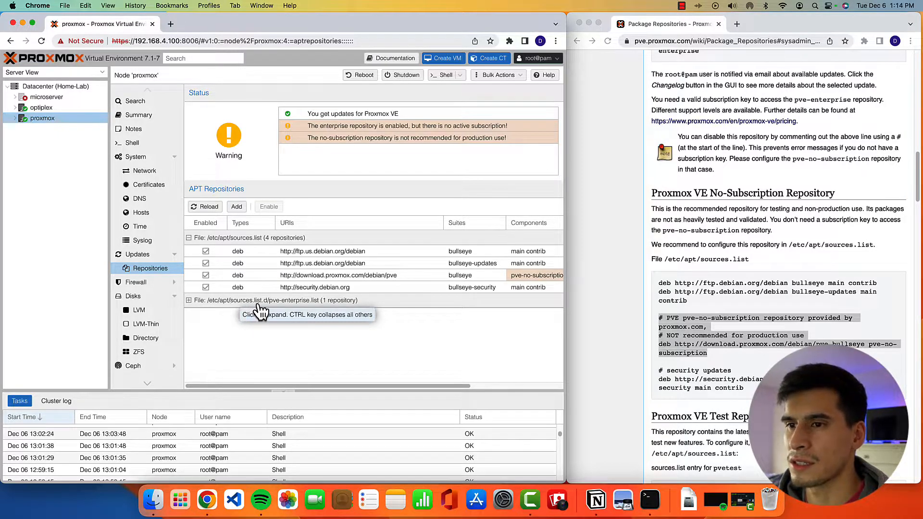
pyautogui.moveTo(316, 311)
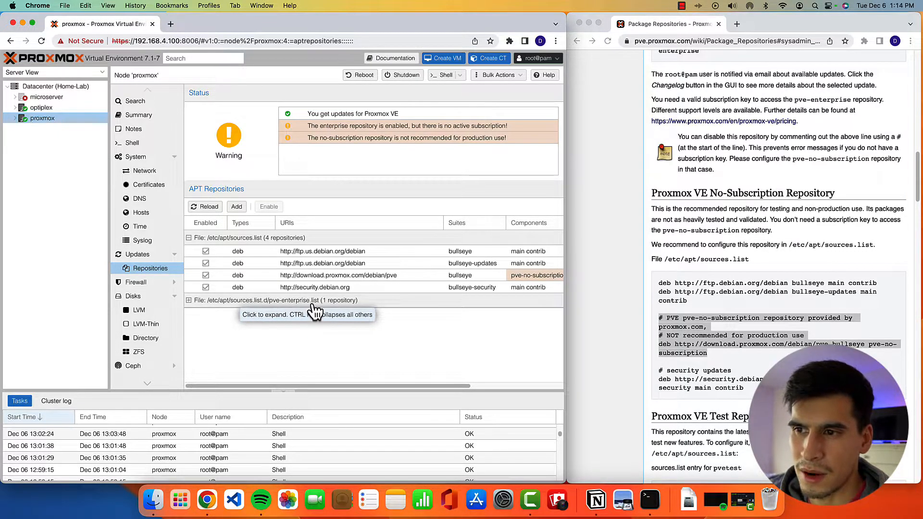
pyautogui.moveTo(130, 142)
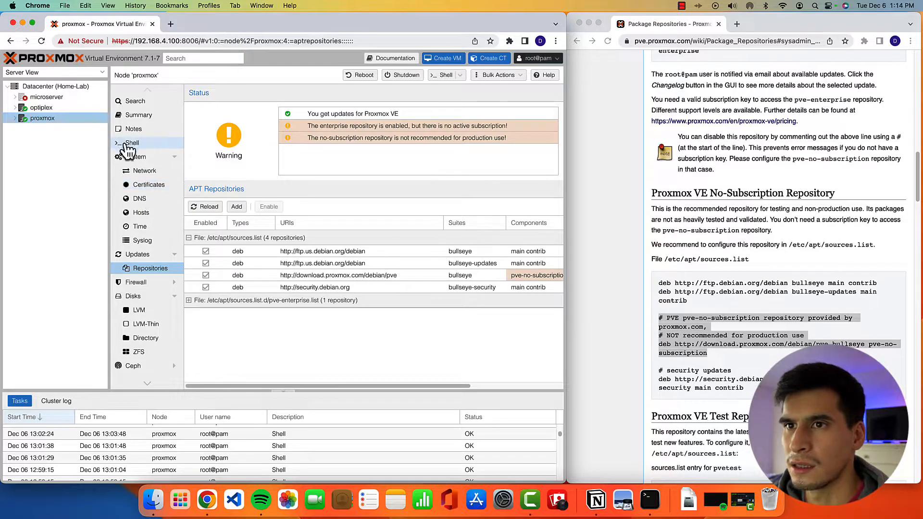
# Step: Comment out the enterprise deb line in /etc/apt/sources.list.d/pve-enterprise.list and save
pyautogui.click(132, 143)
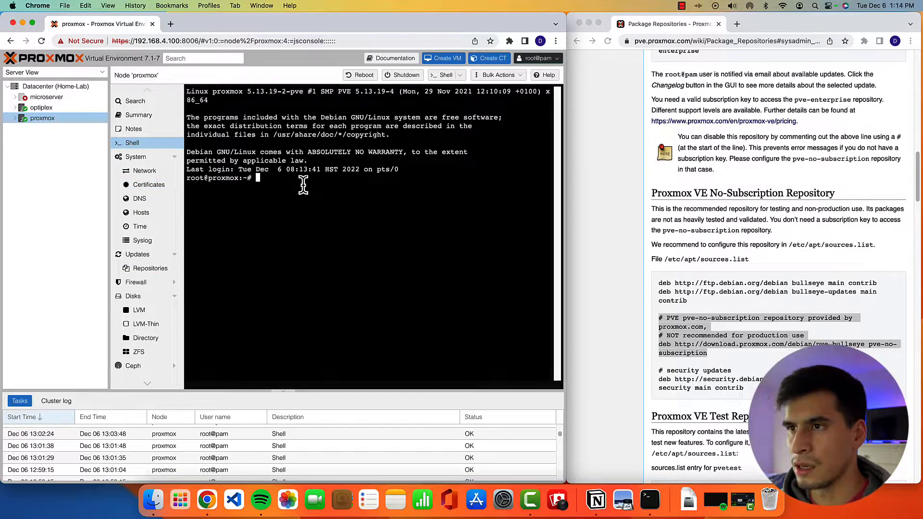
pyautogui.write('nano')
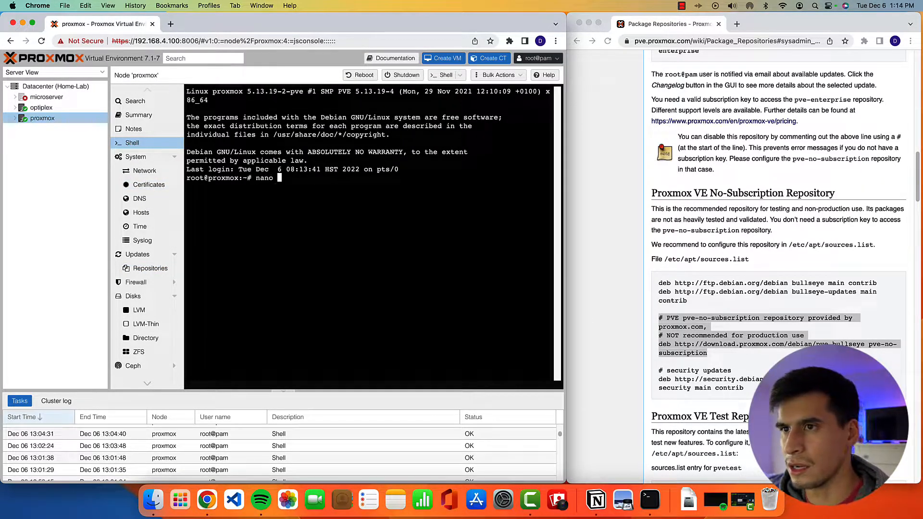
pyautogui.write('/etc/ap')
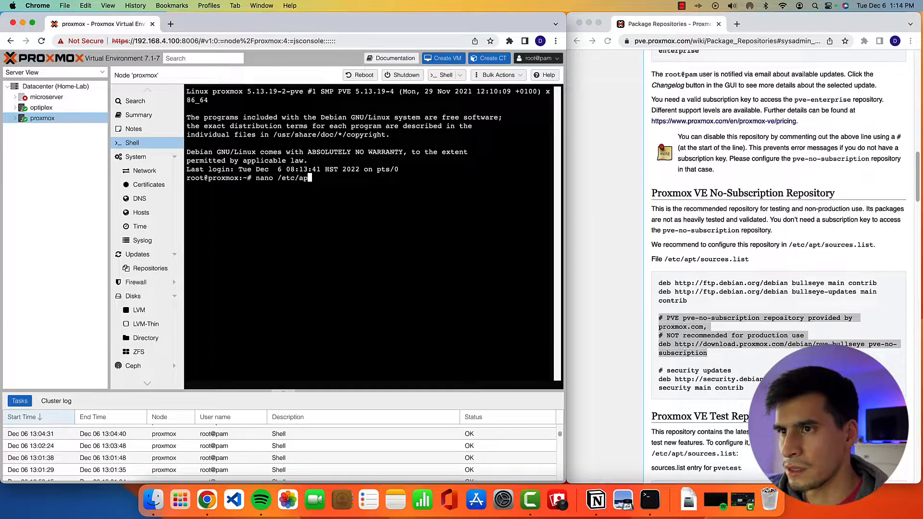
pyautogui.write('t/sources.lis')
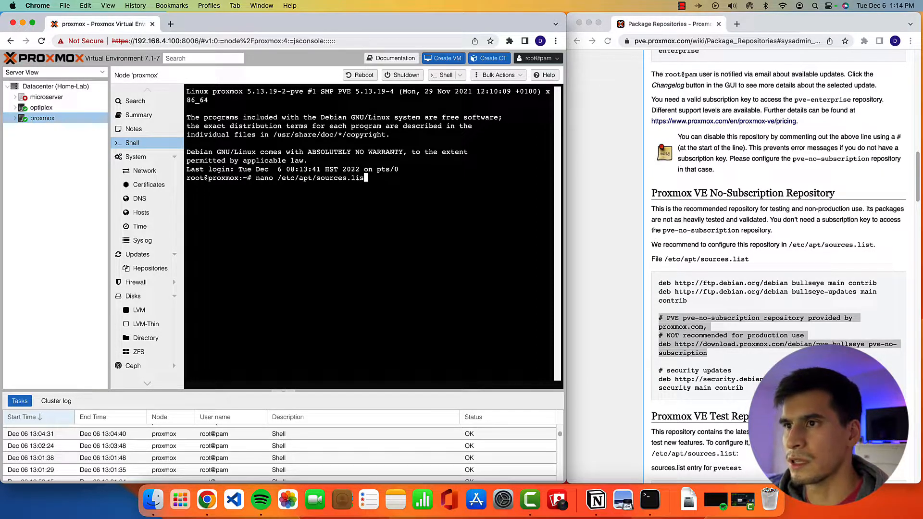
pyautogui.write('.d/pve')
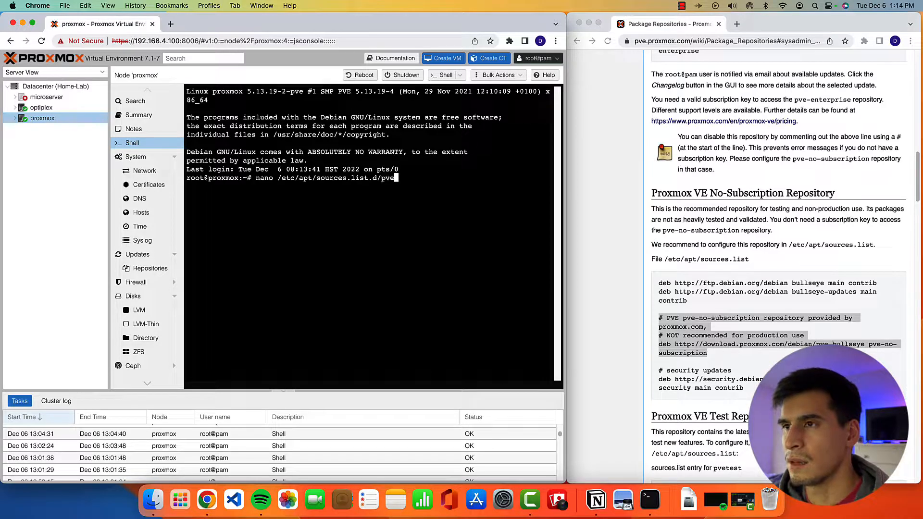
pyautogui.write('-en')
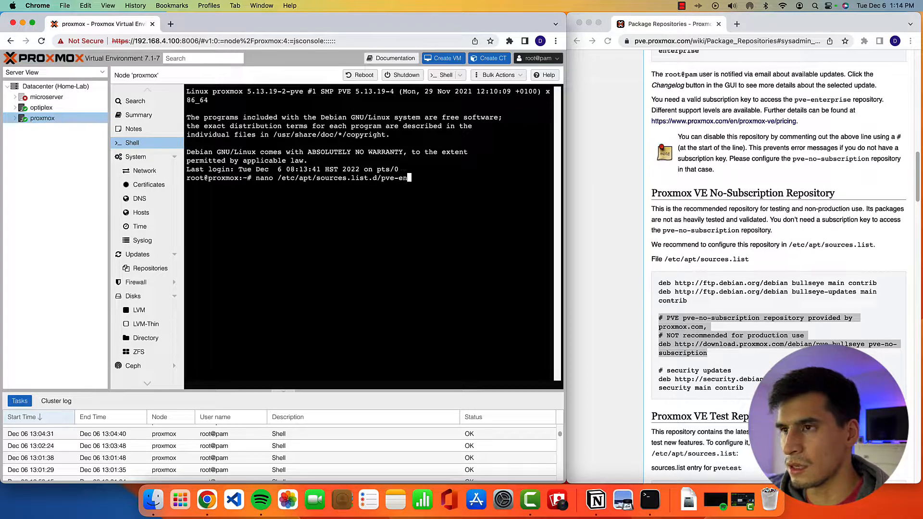
pyautogui.write('terprise/')
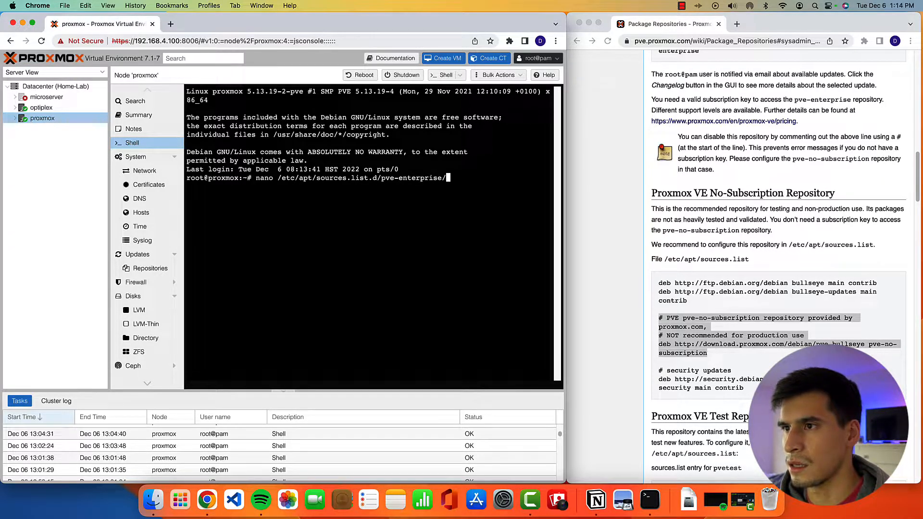
pyautogui.press('Return')
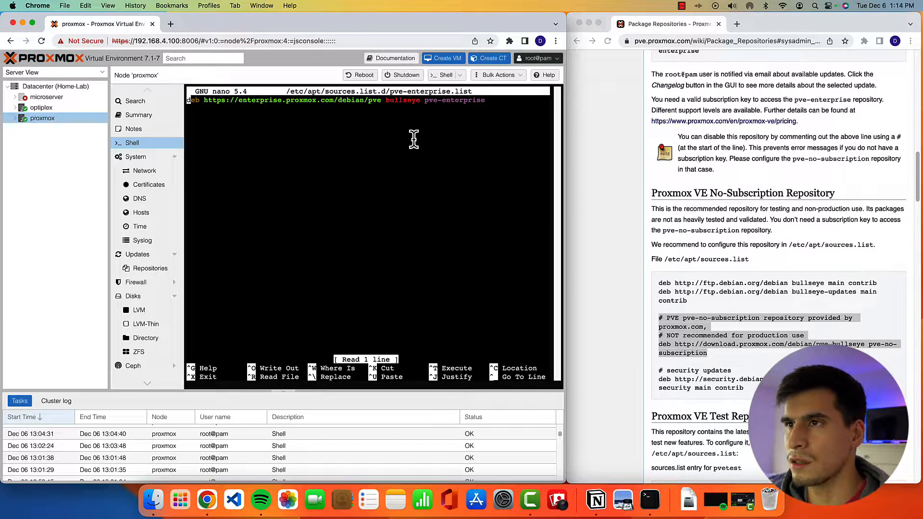
pyautogui.moveTo(311, 116)
pyautogui.write('#')
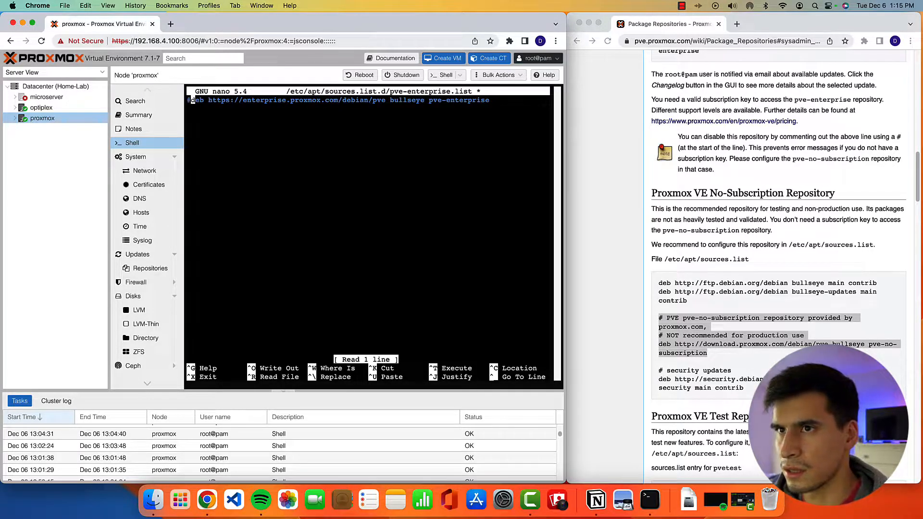
pyautogui.moveTo(327, 171)
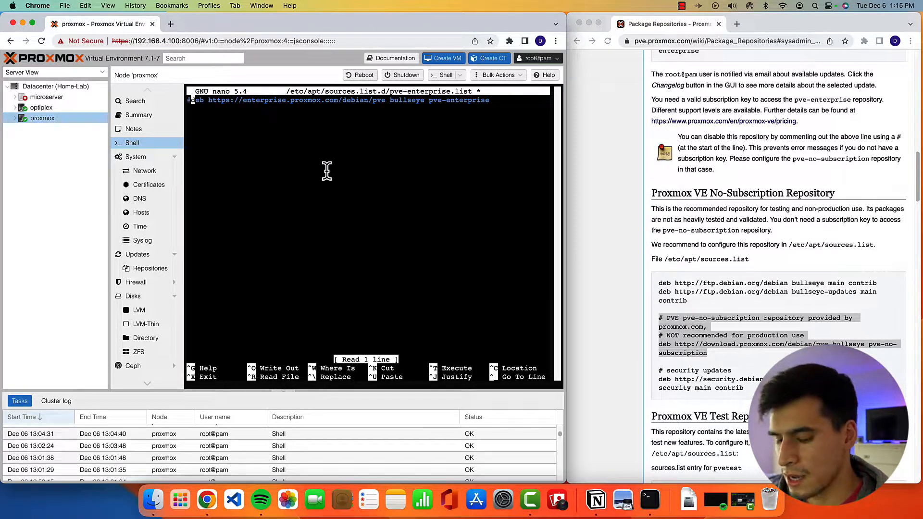
pyautogui.press('ctrl+o')
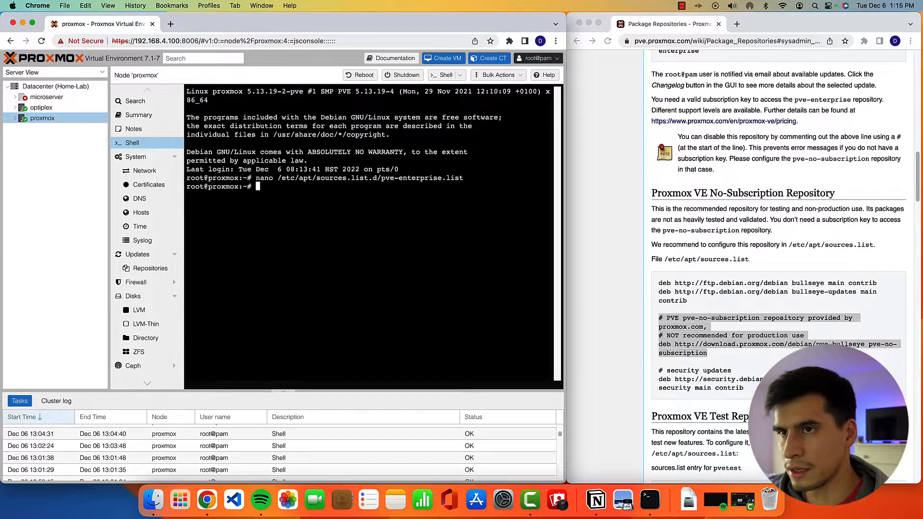
pyautogui.moveTo(248, 261)
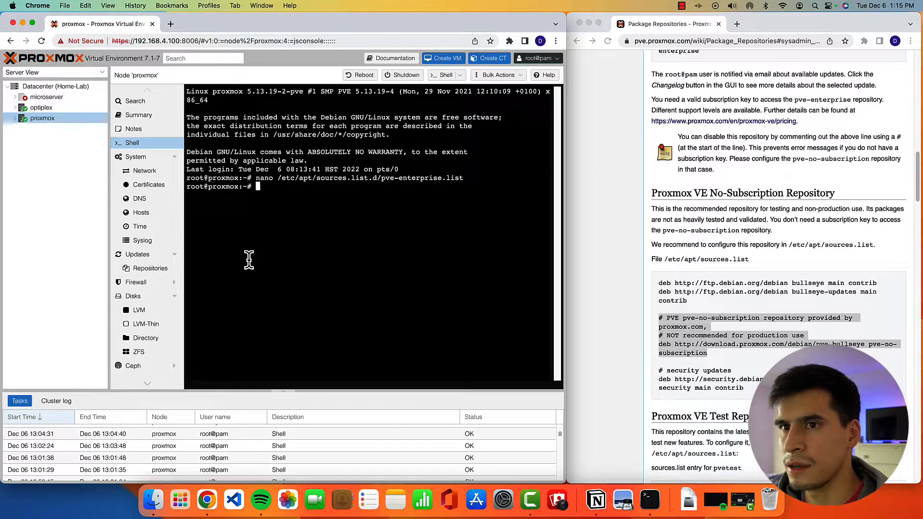
# Step: Confirm enterprise is disabled in Repositories, then view the node's available Updates
pyautogui.click(151, 268)
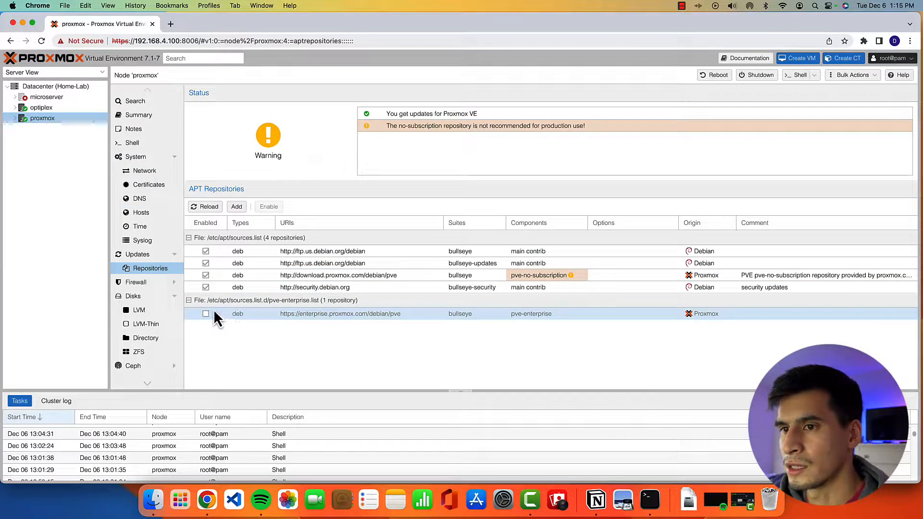
pyautogui.moveTo(280, 318)
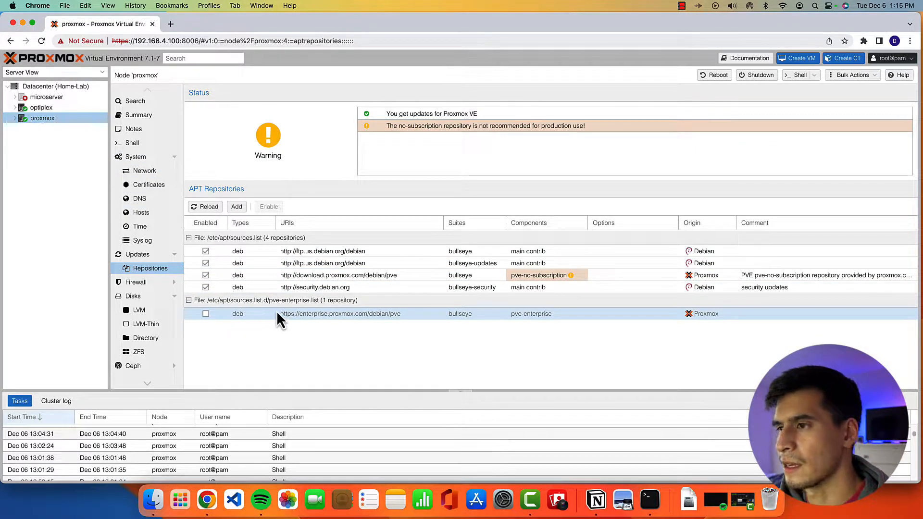
pyautogui.moveTo(321, 323)
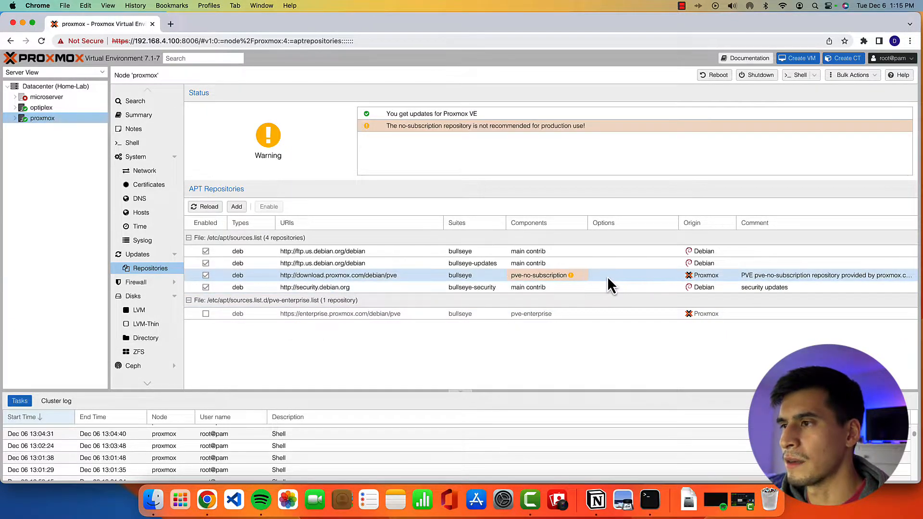
pyautogui.moveTo(547, 275)
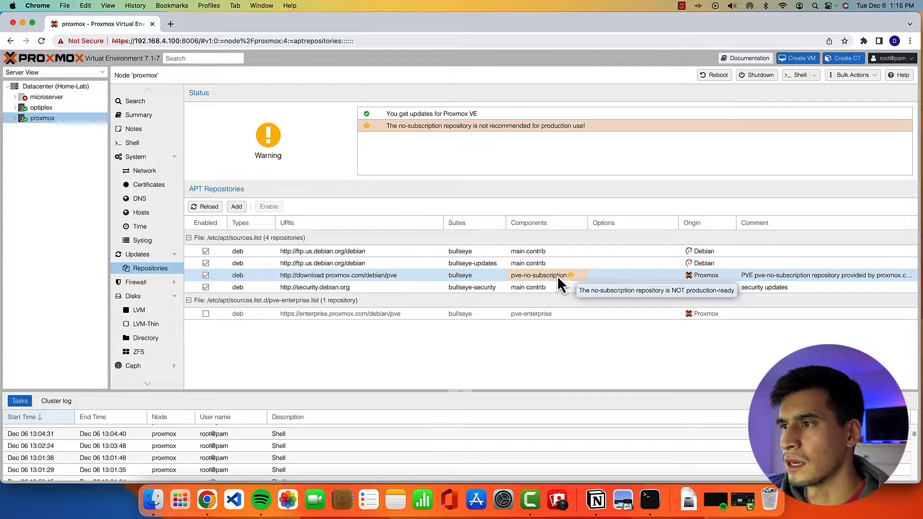
pyautogui.moveTo(309, 314)
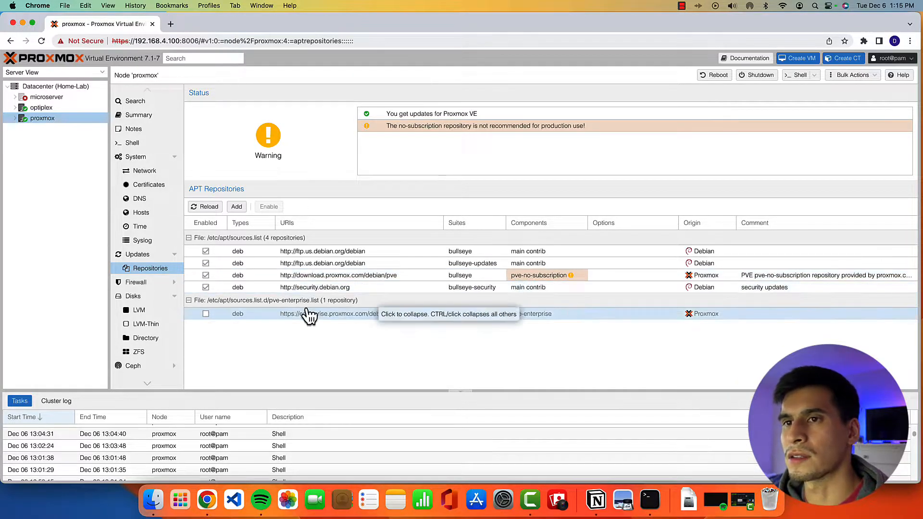
pyautogui.click(136, 254)
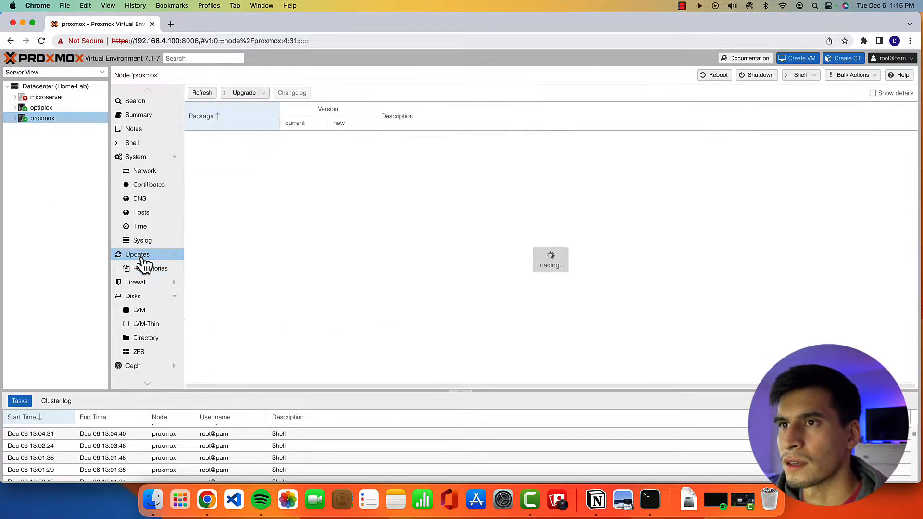
# Step: Run apt update then apt upgrade in the shell, installing the 64 upgradable packages
pyautogui.click(132, 142)
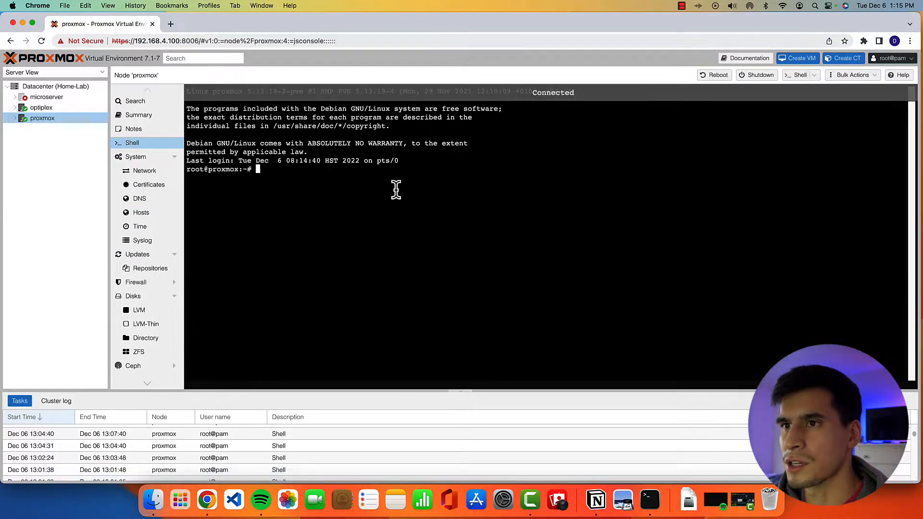
pyautogui.write('apt up')
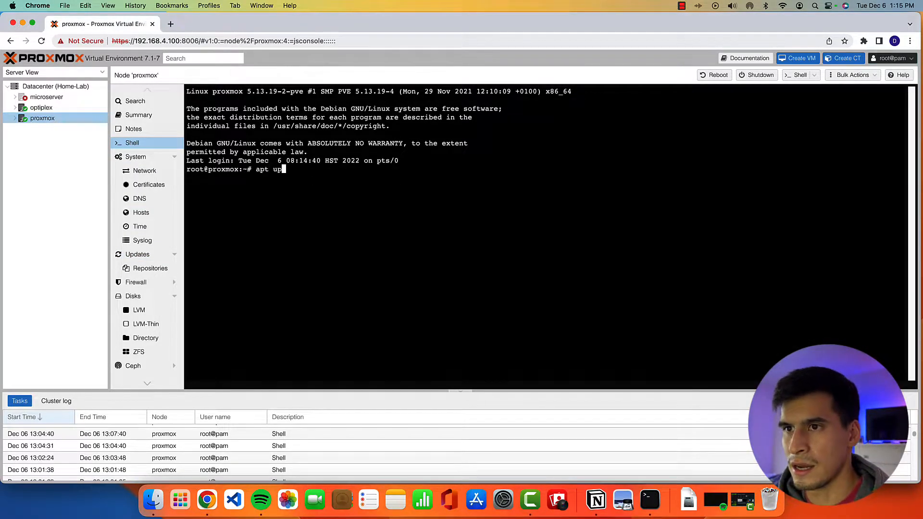
pyautogui.press('Return')
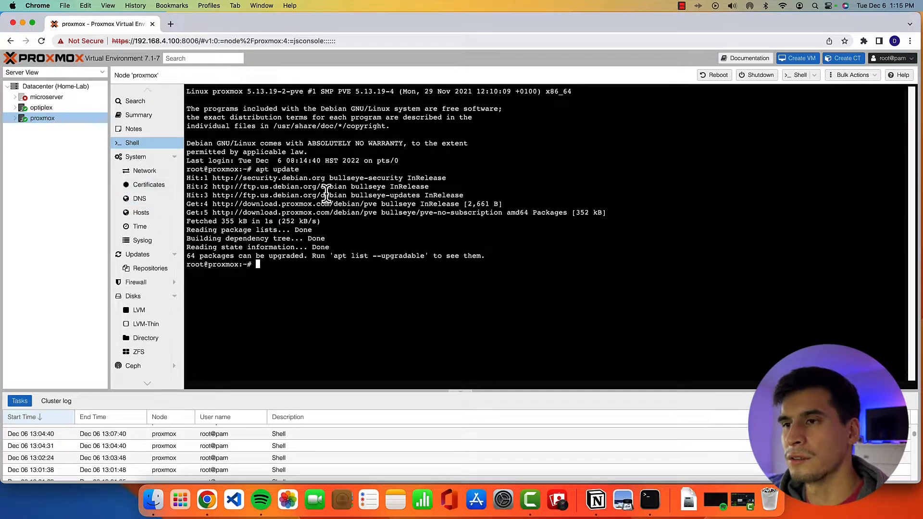
pyautogui.moveTo(219, 250)
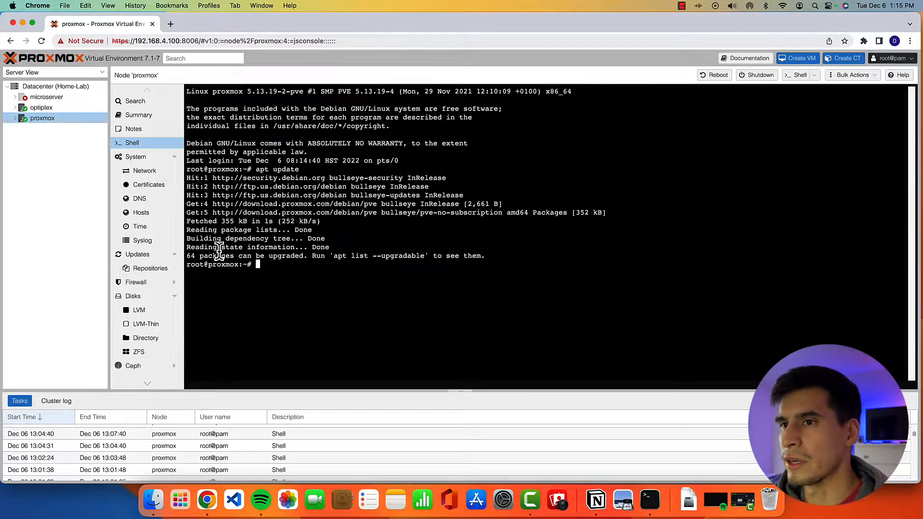
pyautogui.write('apt upgarde')
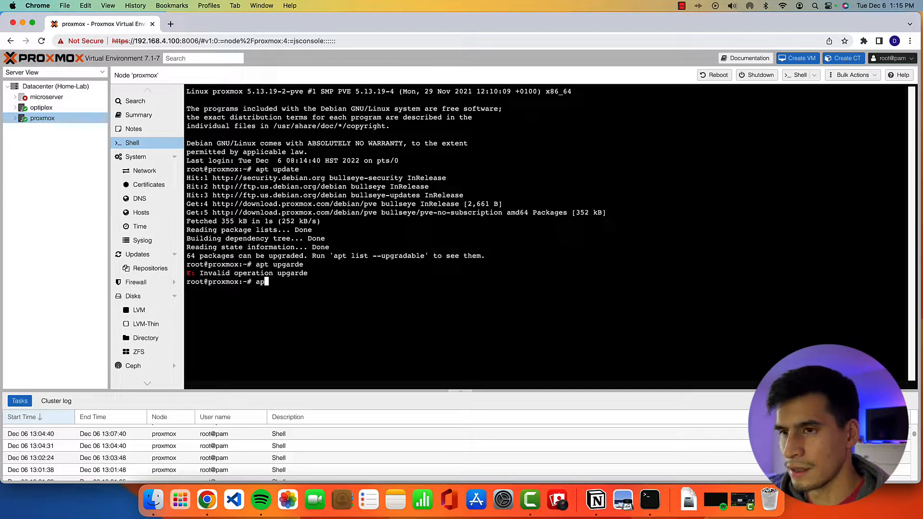
pyautogui.press('Return')
pyautogui.write('clear')
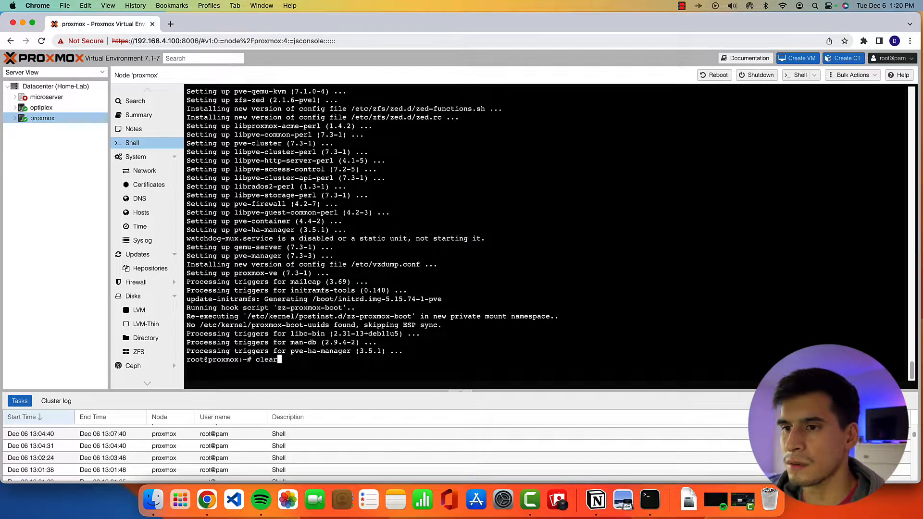
# Step: Clear the shell and cd into /usr/share/javascript/proxmox-widget-toolkit
pyautogui.press('Return')
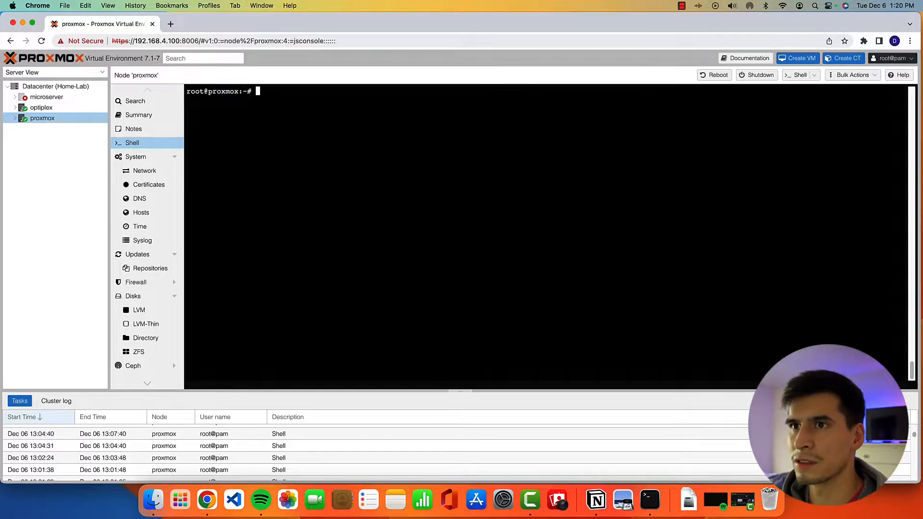
pyautogui.write('cd')
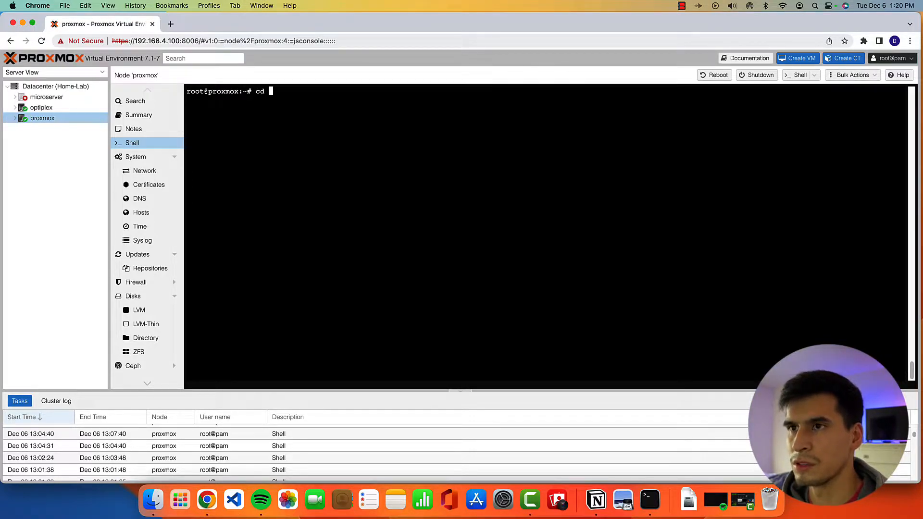
pyautogui.write('/us')
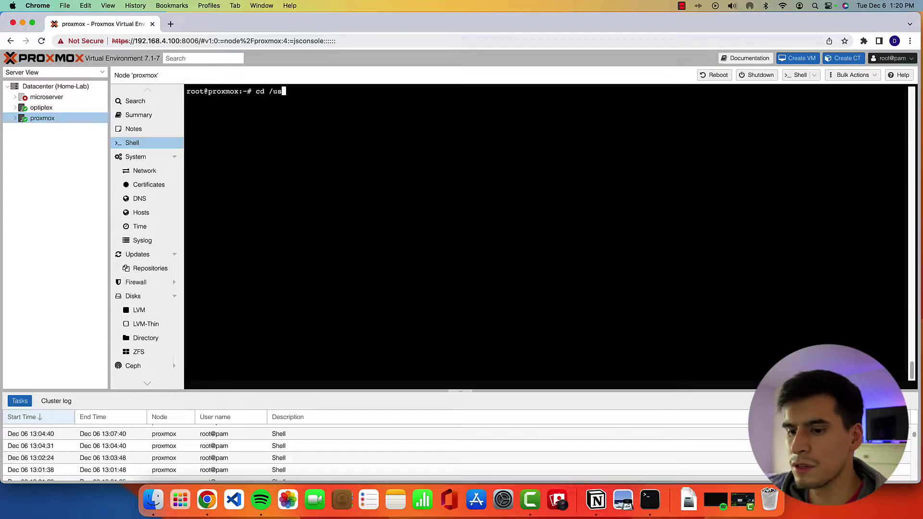
pyautogui.write('r/share/')
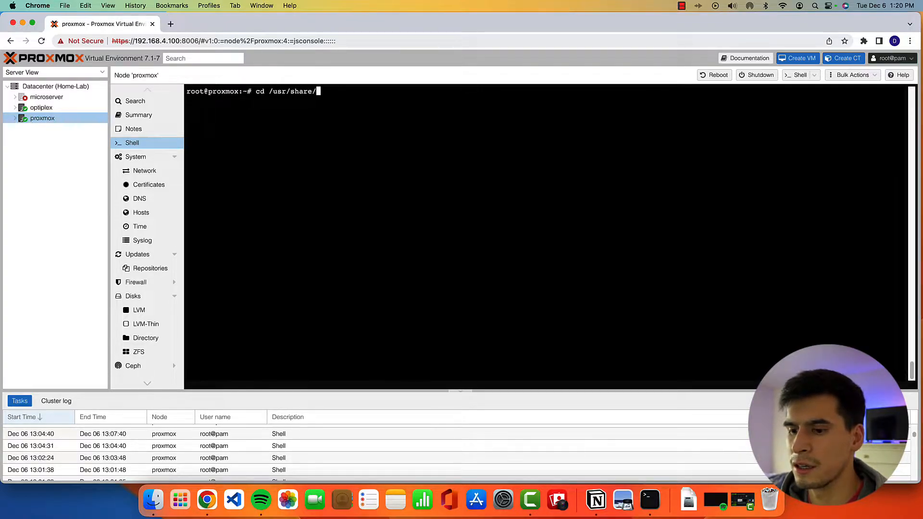
pyautogui.write('javascr')
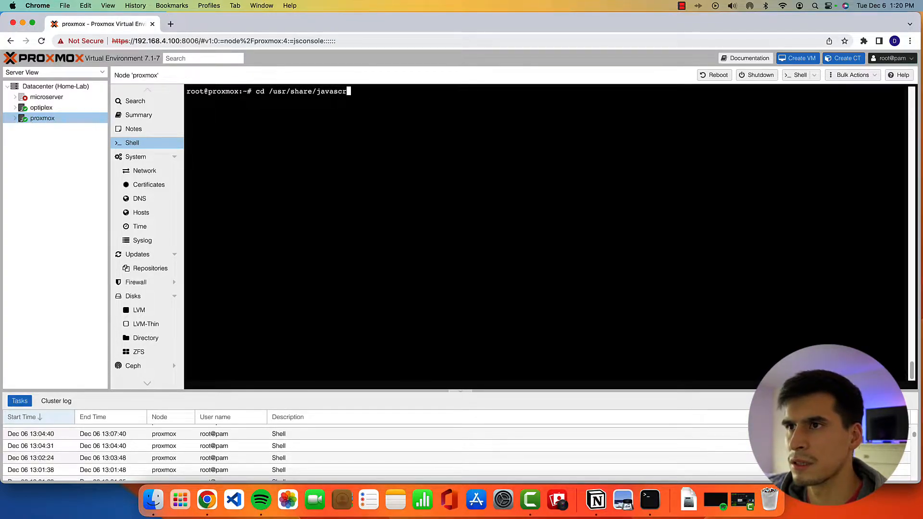
pyautogui.write('ipt/p')
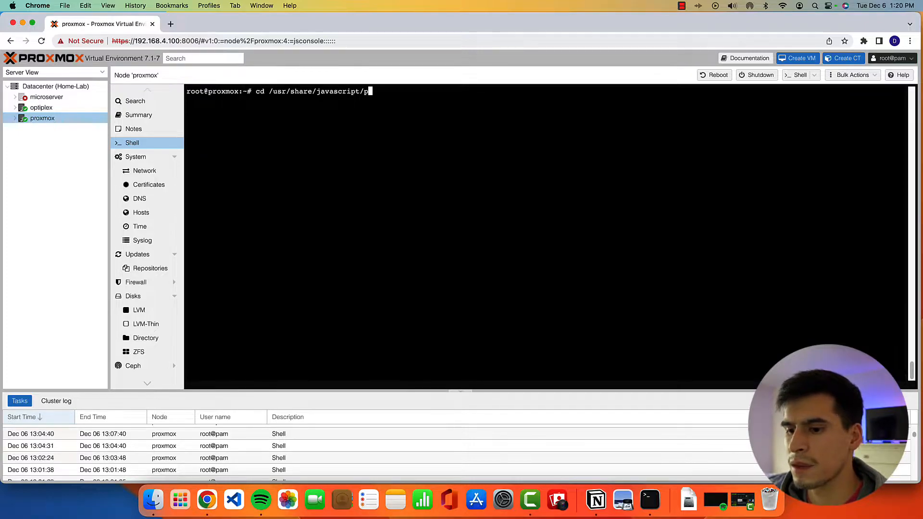
pyautogui.write('roxmox-')
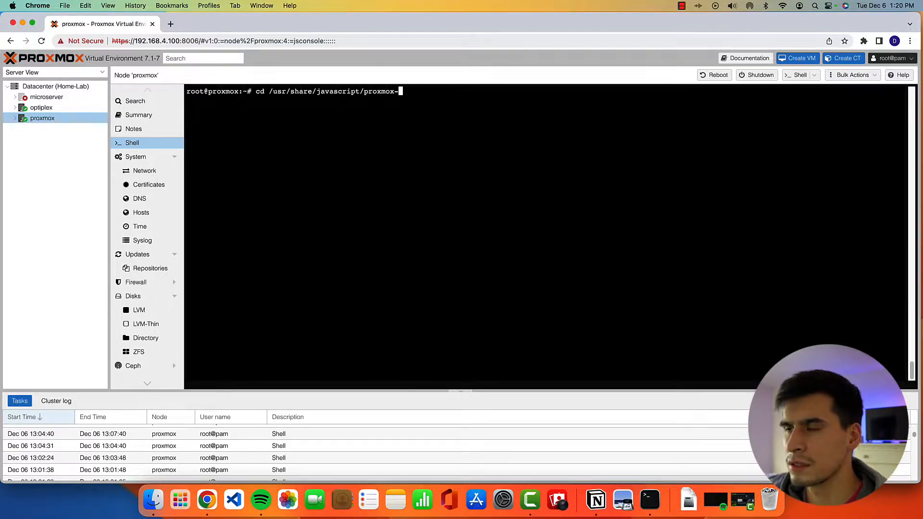
pyautogui.write('widget-')
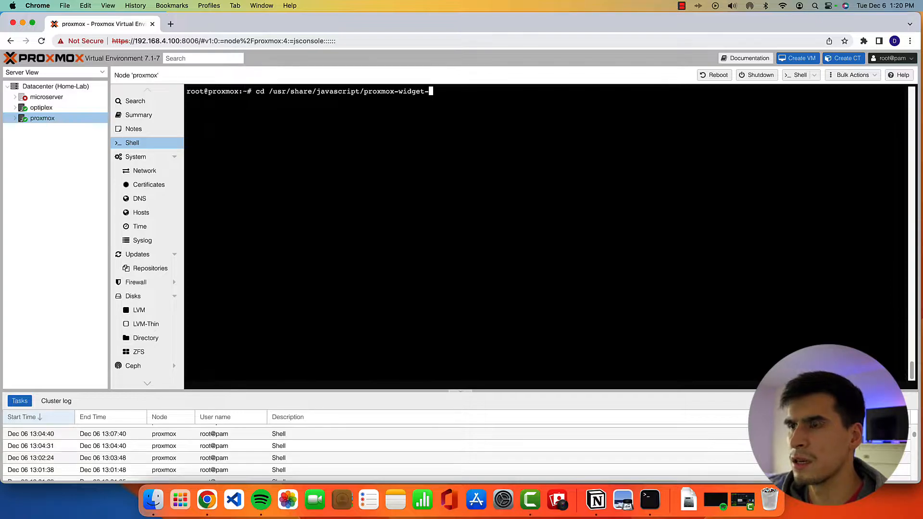
pyautogui.press('Return')
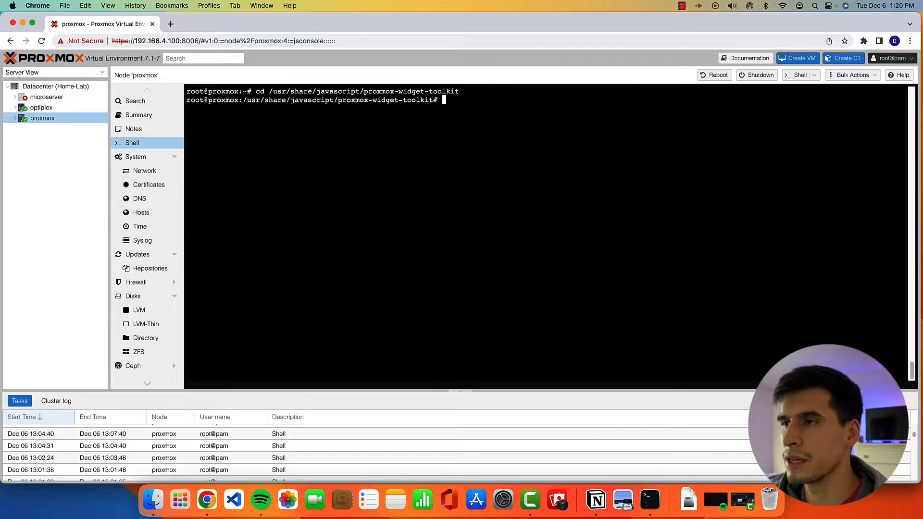
# Step: Copy proxmoxlib.js to proxmoxlib.js.backups with cp in the widget-toolkit folder
pyautogui.write('c')
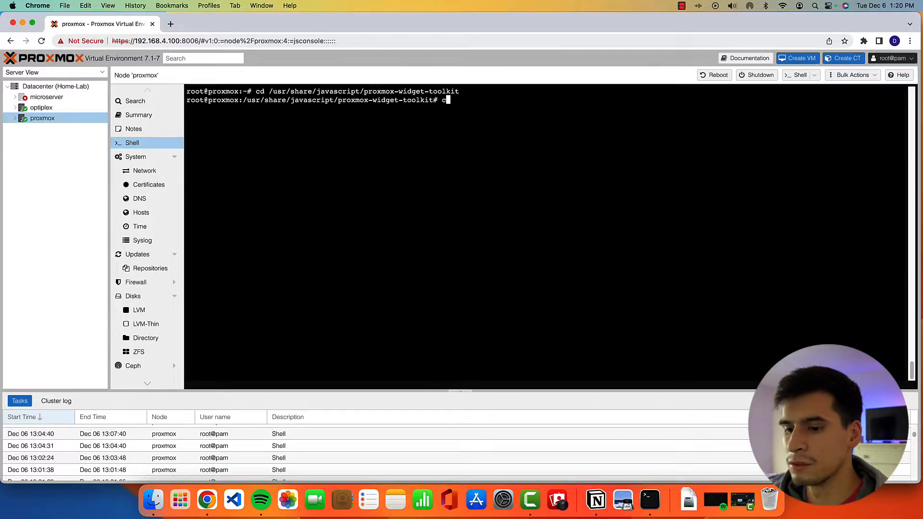
pyautogui.write('p proxmoxl')
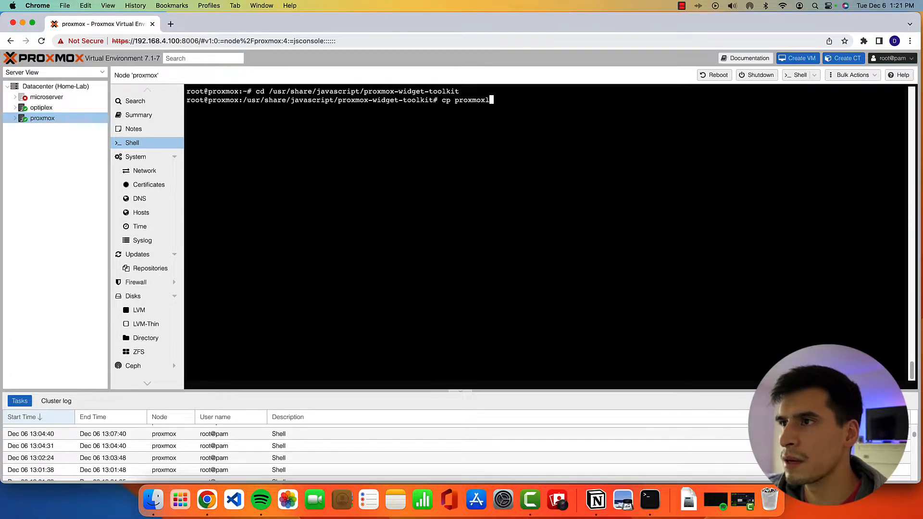
pyautogui.write('ib.')
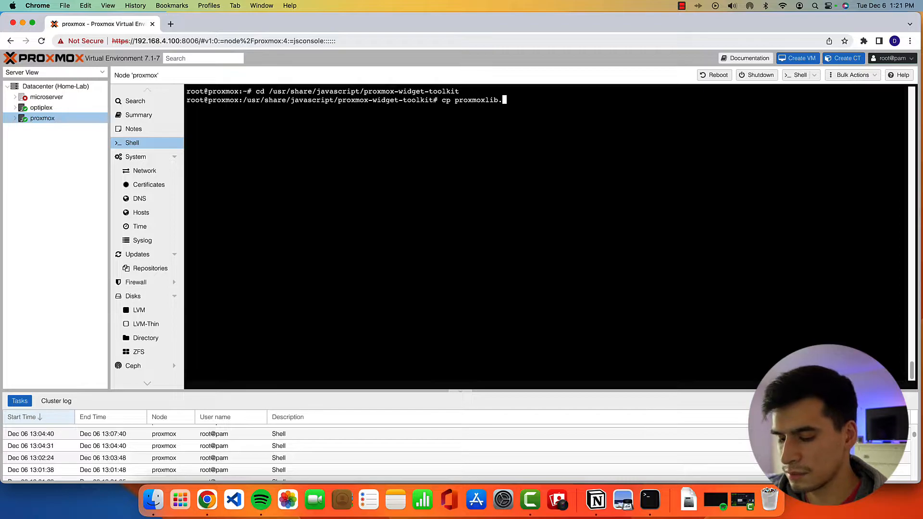
pyautogui.write('js prox')
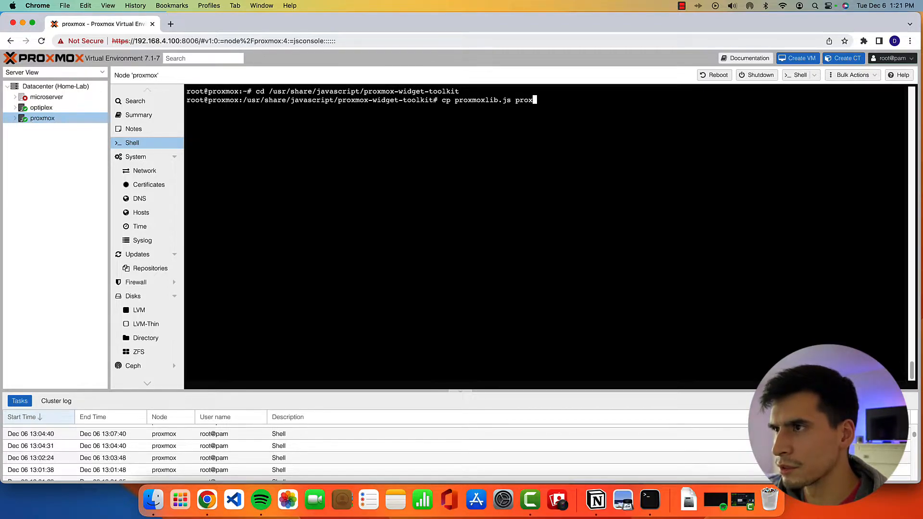
pyautogui.write('box')
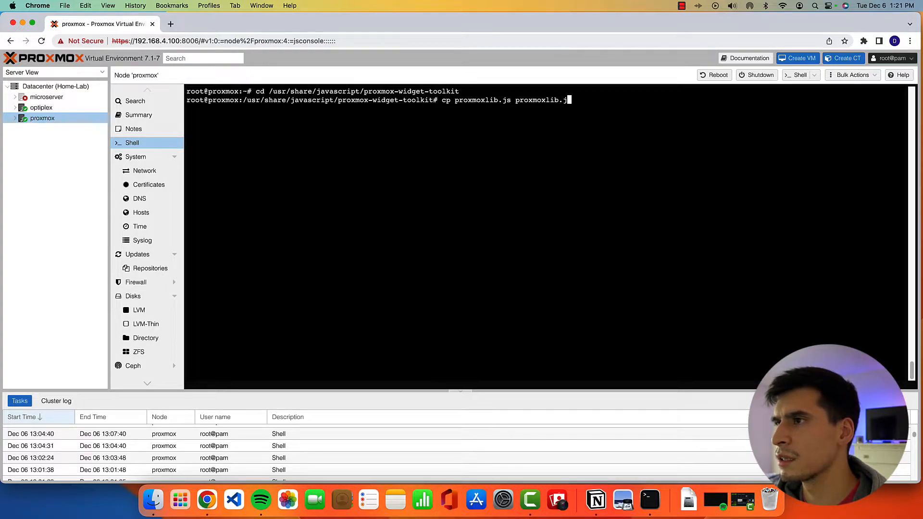
pyautogui.write('s.backu')
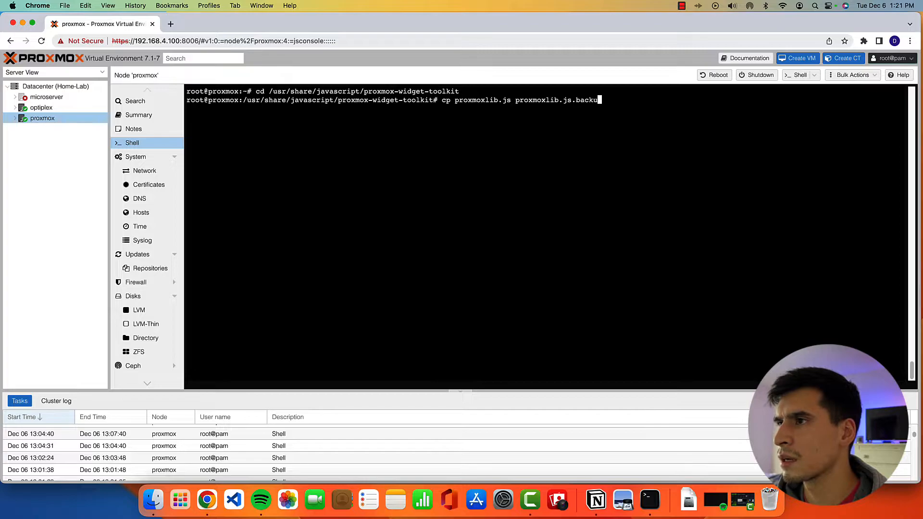
pyautogui.write('s')
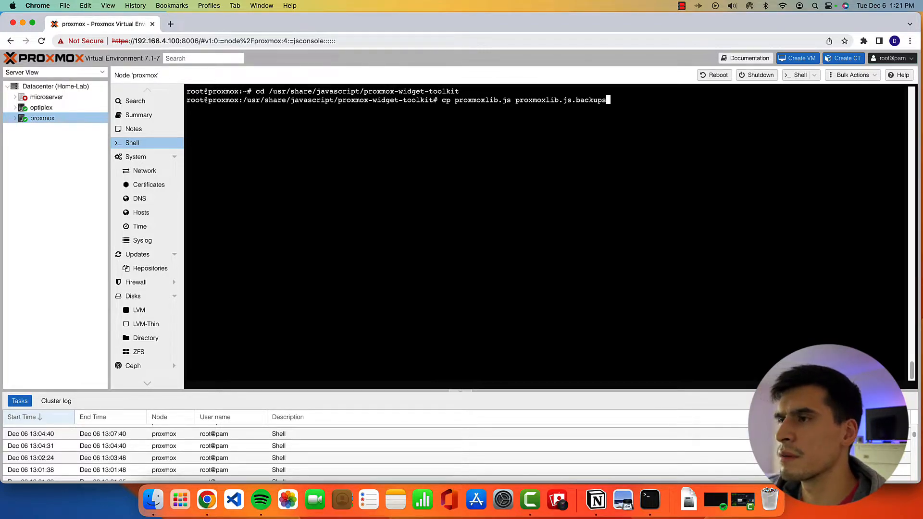
pyautogui.press('Return')
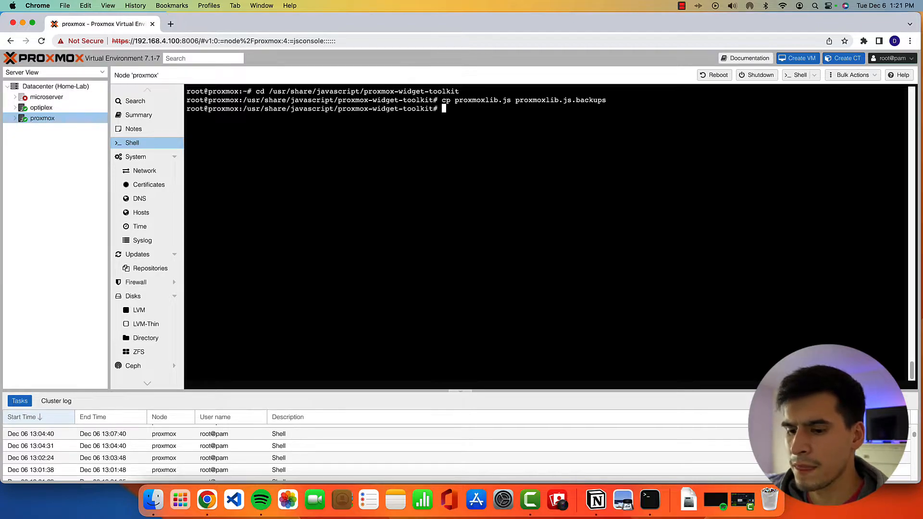
# Step: Open proxmoxlib.js in nano, loading all 17644 lines
pyautogui.write('nan')
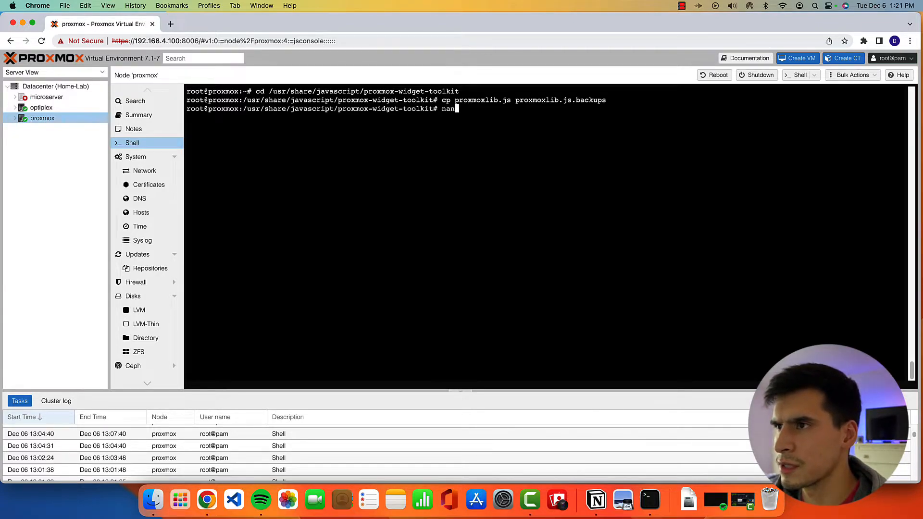
pyautogui.write('o proxmoxlib.k')
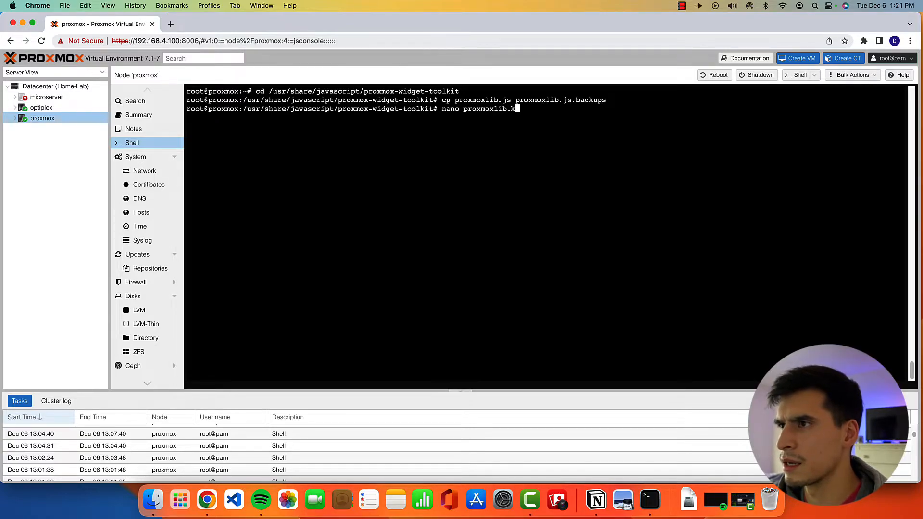
pyautogui.press('Return')
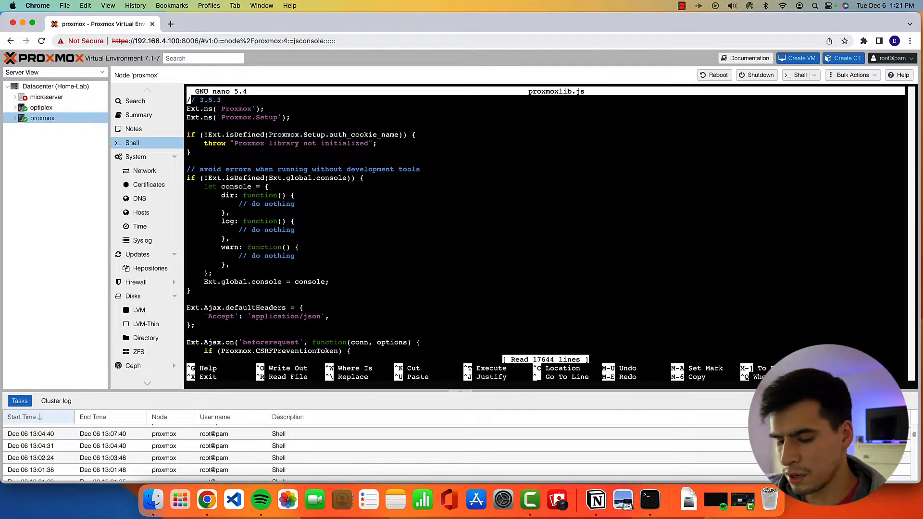
# Step: Search the file for 'No valid subscription' to land on the subscription check code
pyautogui.press('ctrl+w')
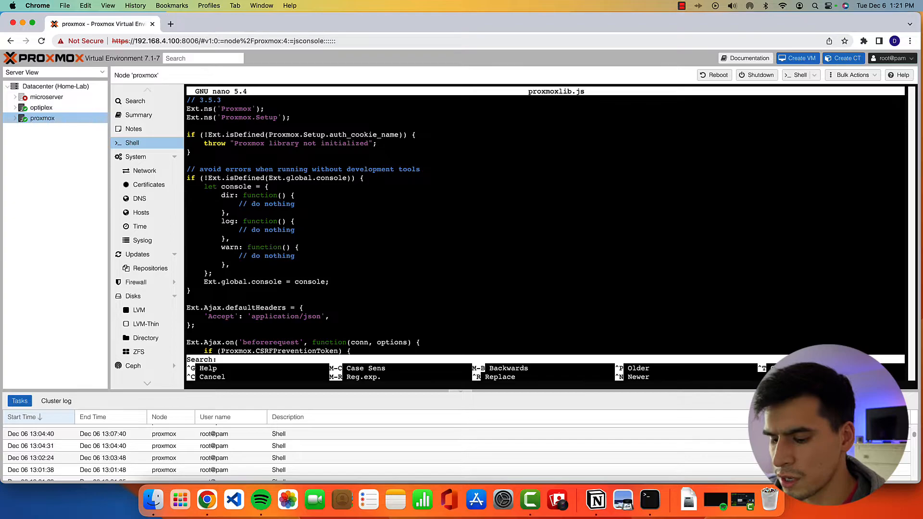
pyautogui.write('no v')
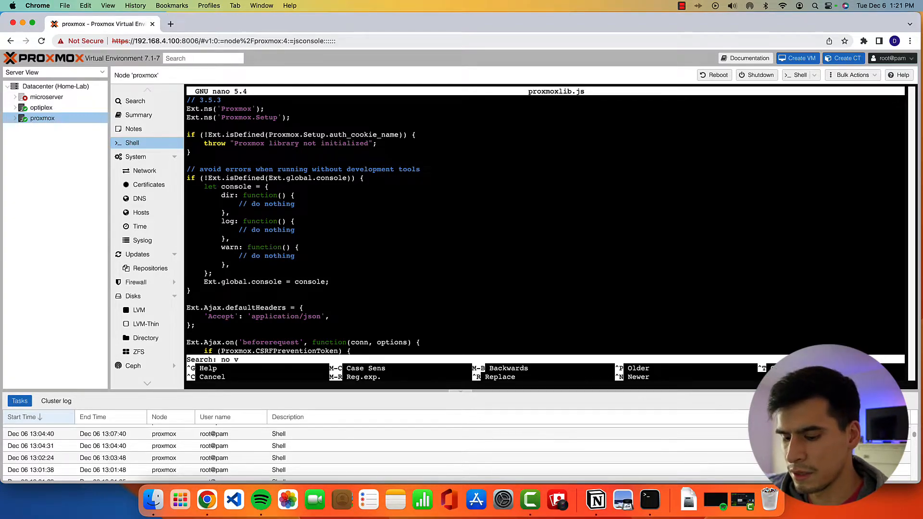
pyautogui.write('alid su')
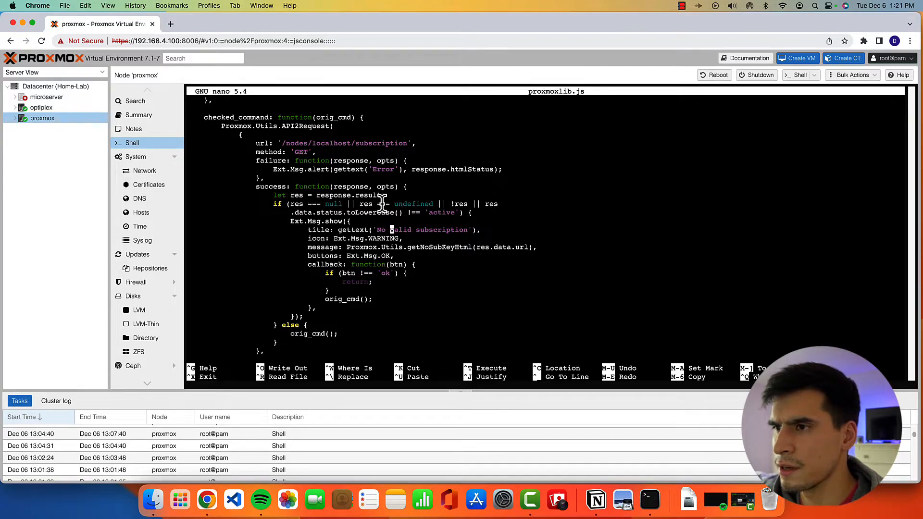
pyautogui.moveTo(532, 233)
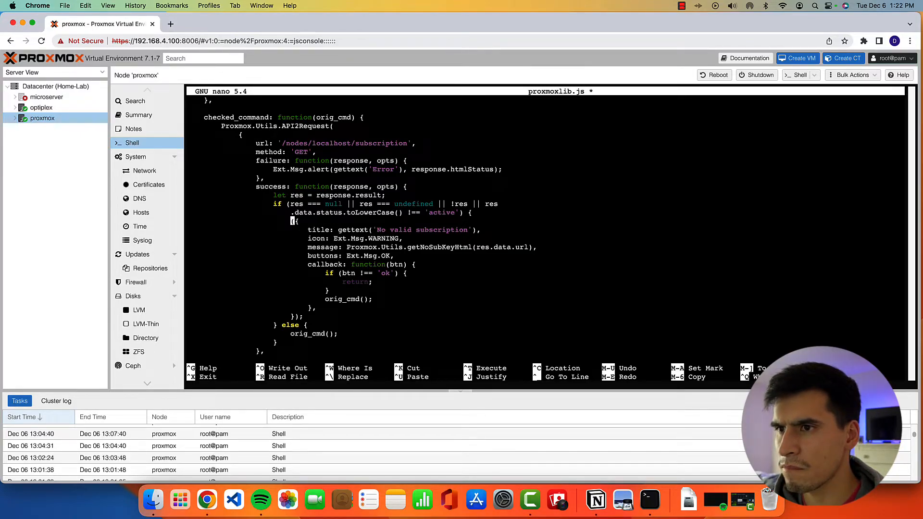
# Step: Replace Ext.Msg.show with void, save proxmoxlib.js and exit nano
pyautogui.write('void')
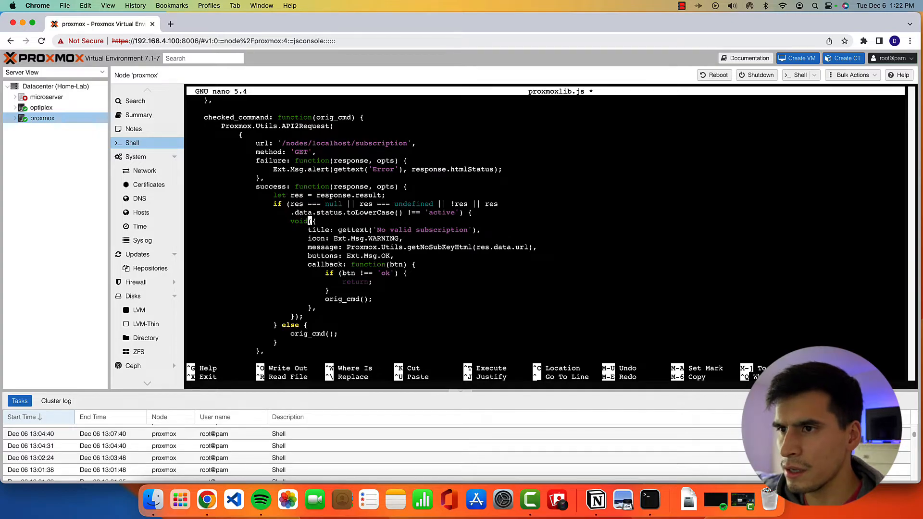
pyautogui.moveTo(479, 271)
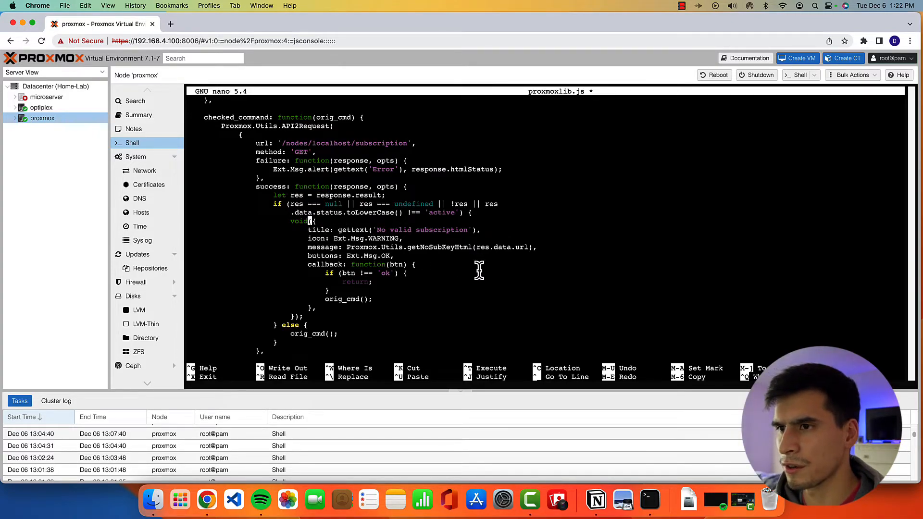
pyautogui.moveTo(508, 274)
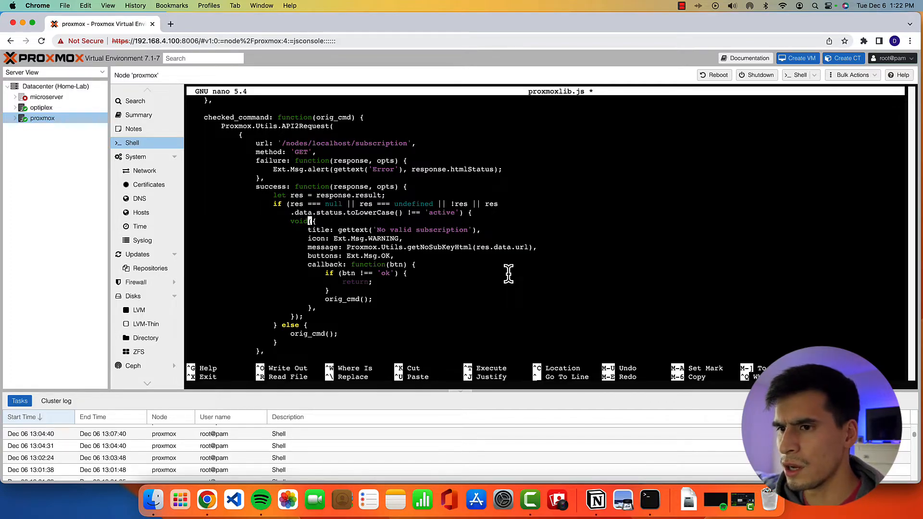
pyautogui.press('ctrl+o')
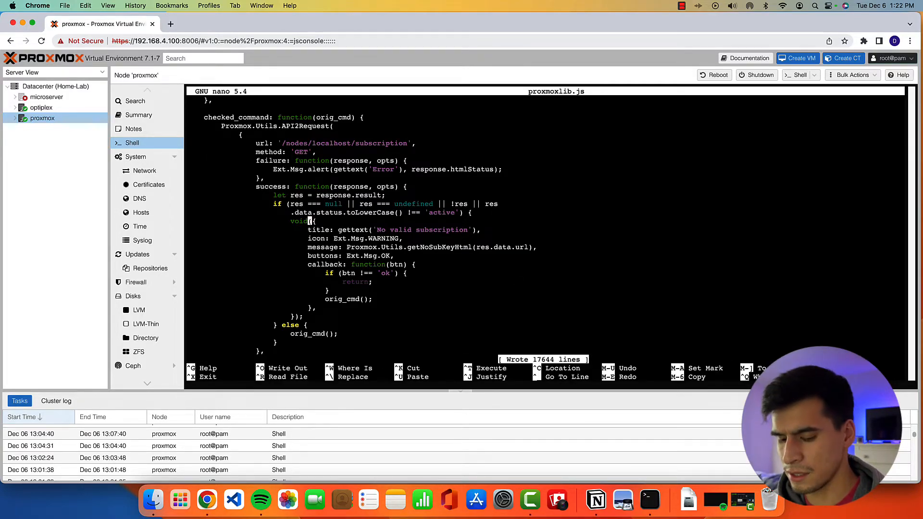
pyautogui.press('ctrl+x')
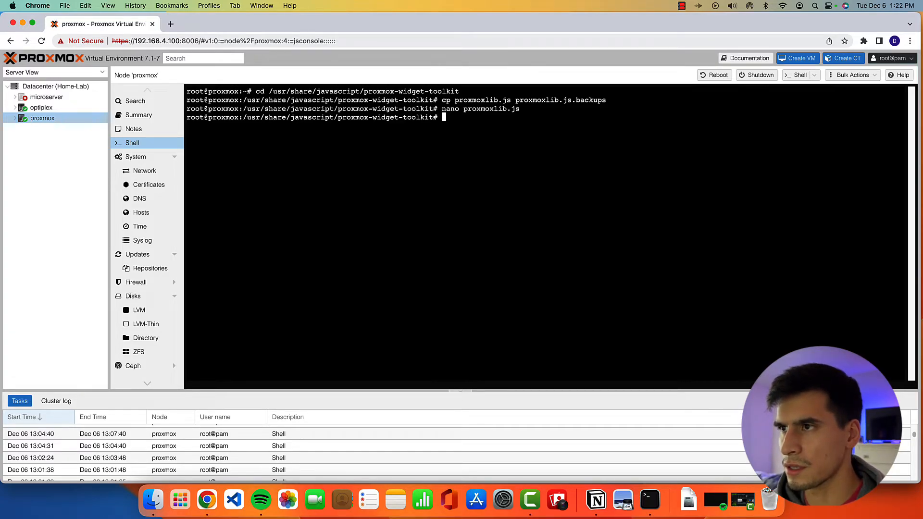
# Step: Restart pveproxy.service with systemctl, closing the shell connection
pyautogui.write('systemctl')
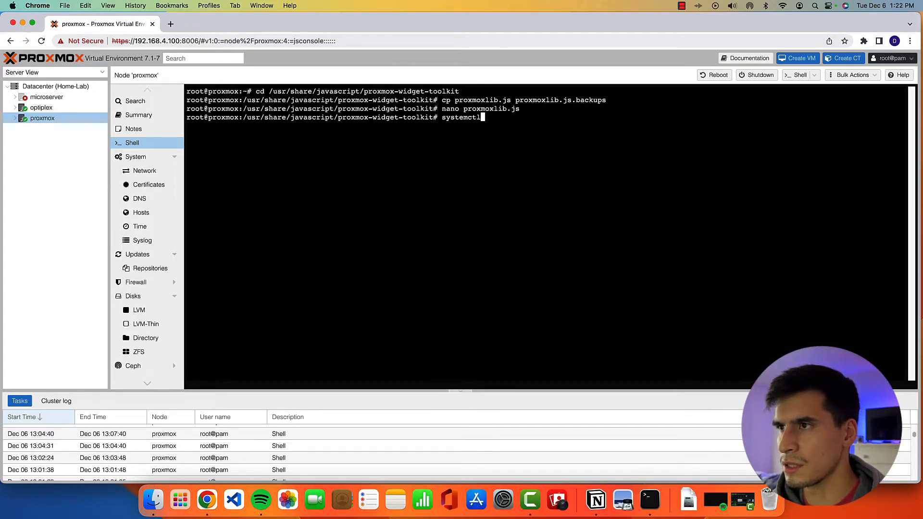
pyautogui.write('restart pve')
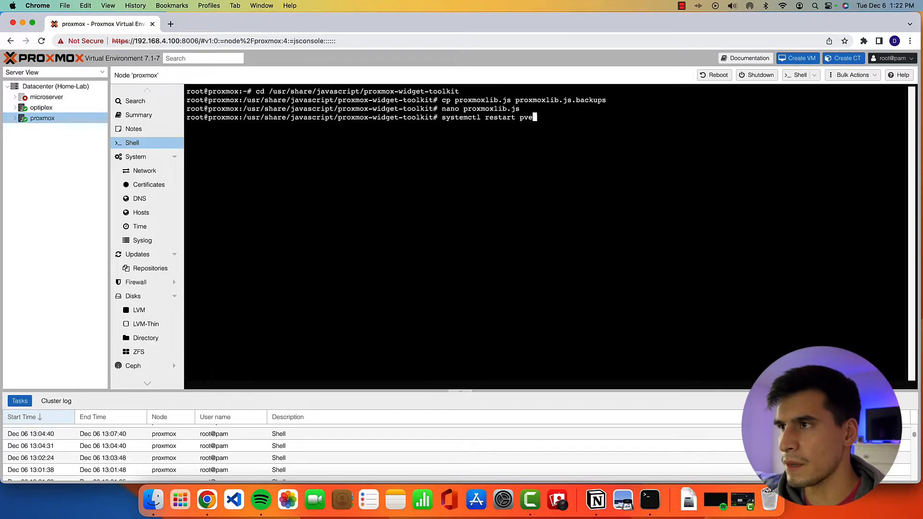
pyautogui.write('proxy.service')
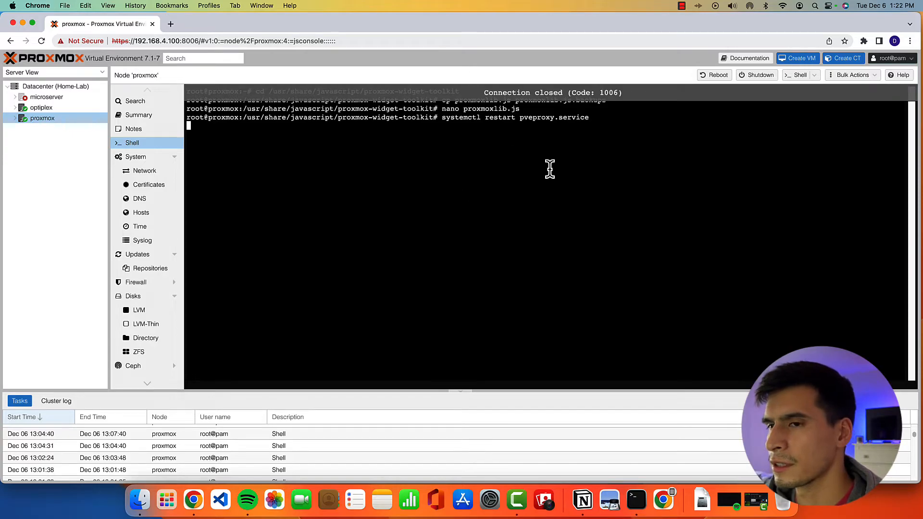
pyautogui.moveTo(500, 235)
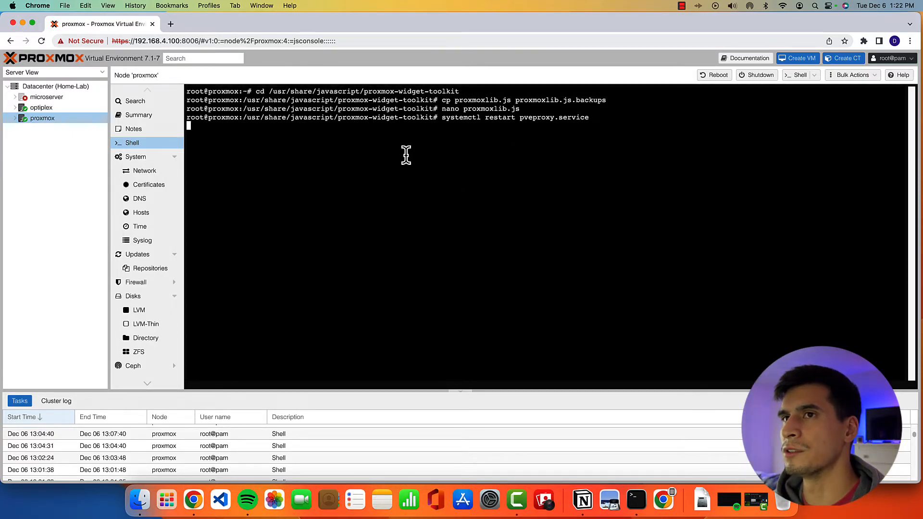
pyautogui.moveTo(183, 111)
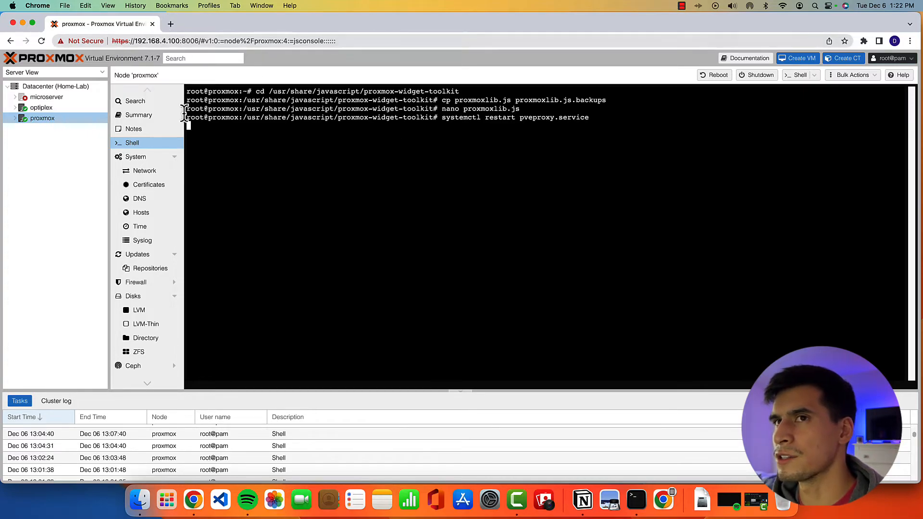
pyautogui.moveTo(315, 172)
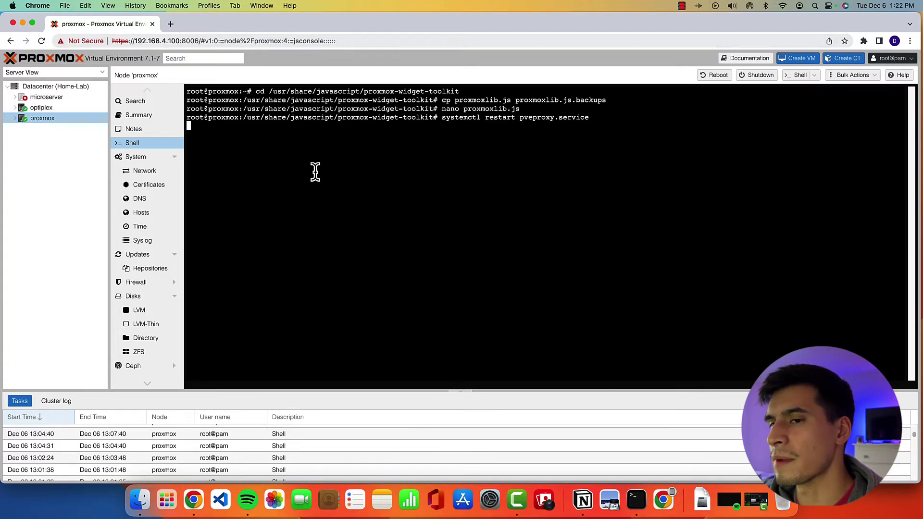
pyautogui.moveTo(248, 147)
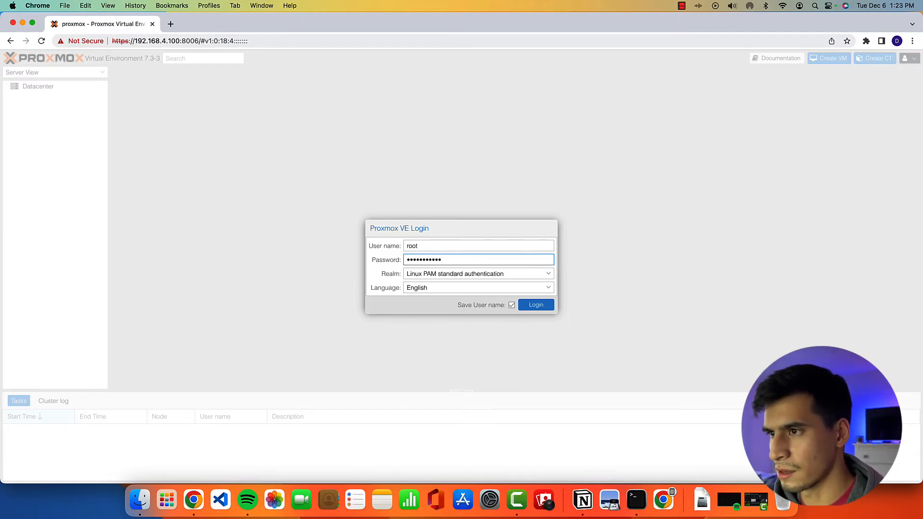
# Step: Log back in as root and load the Datacenter overview with no subscription notice
pyautogui.click(535, 305)
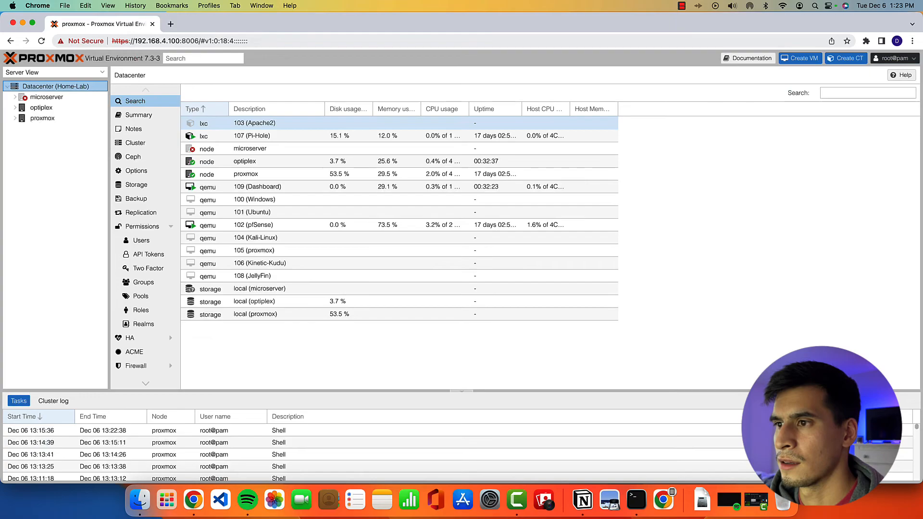
pyautogui.click(294, 160)
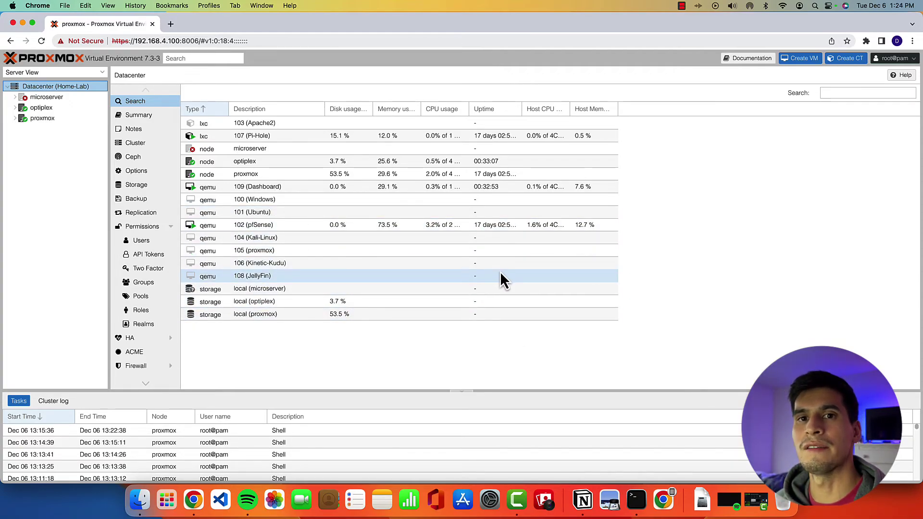
pyautogui.moveTo(495, 279)
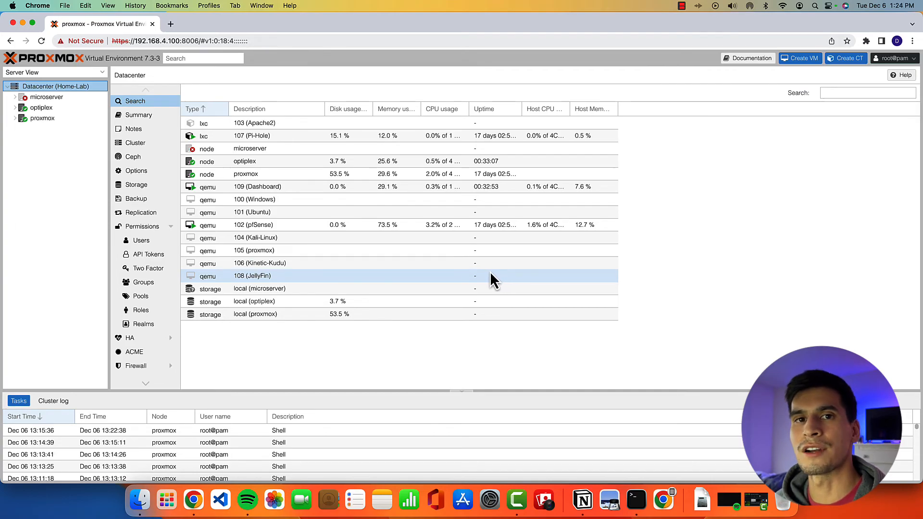
pyautogui.moveTo(489, 282)
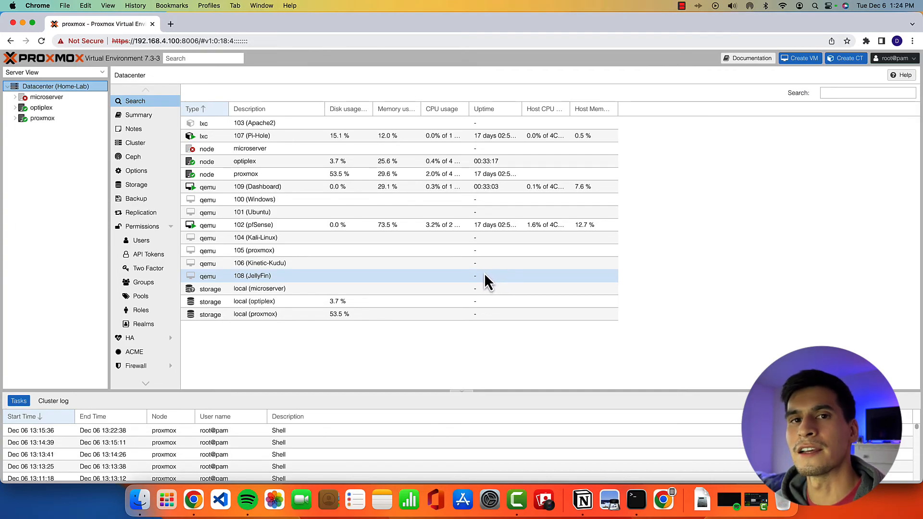